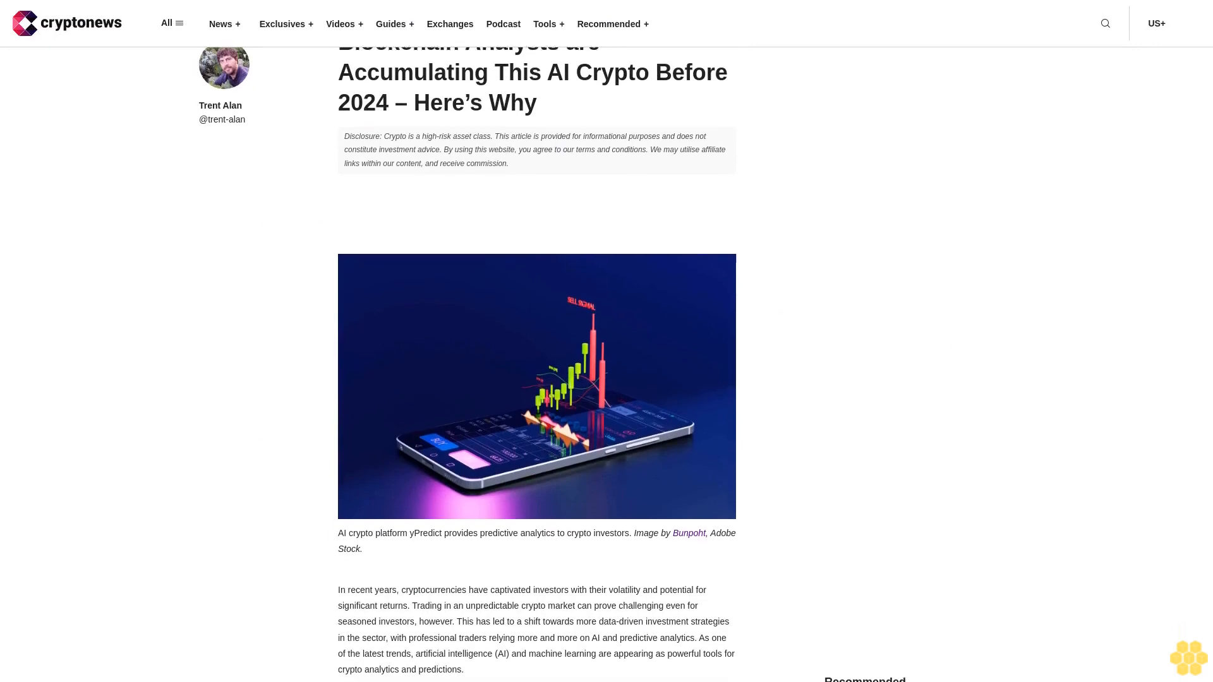
{"action": "scroll", "scroll_direction": "down", "scroll_amount": 3}
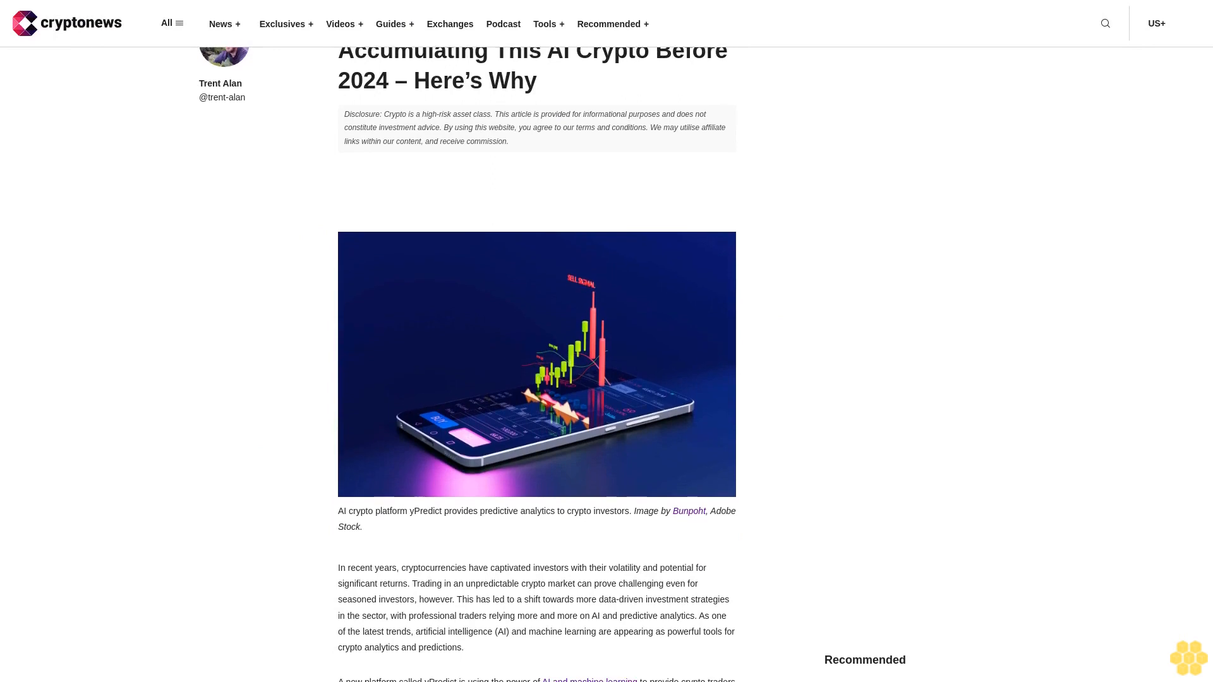
{"action": "scroll", "scroll_direction": "down", "scroll_amount": 3}
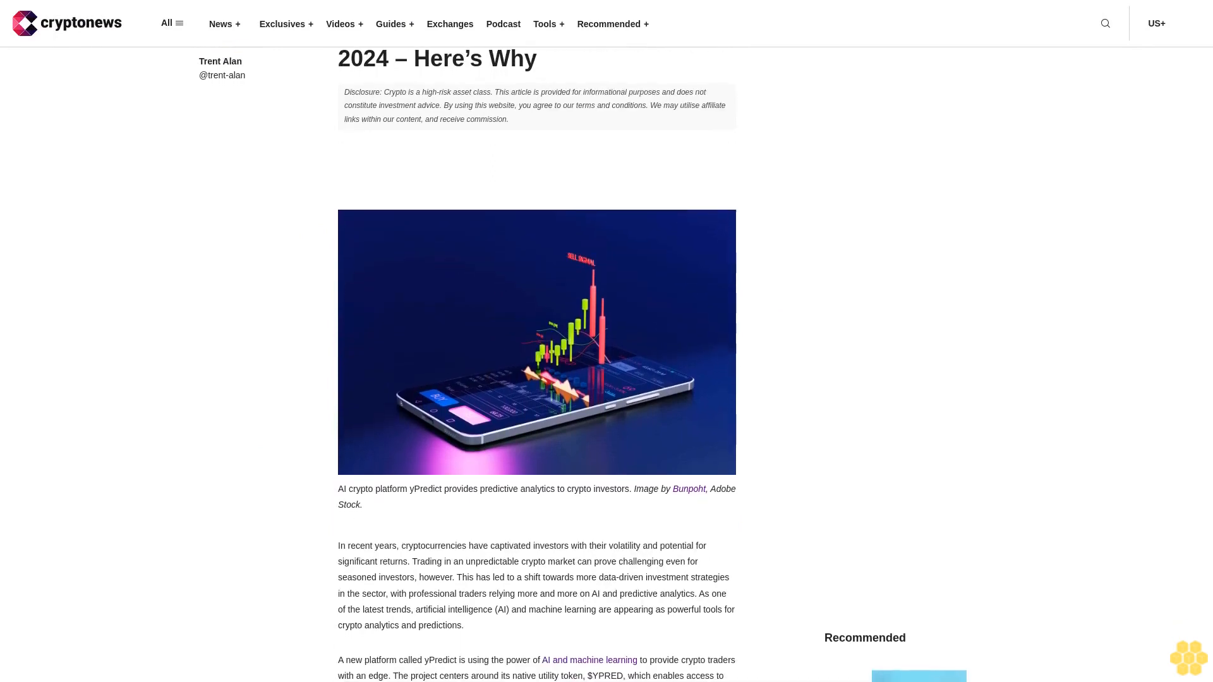
{"action": "scroll", "scroll_direction": "down", "scroll_amount": 3}
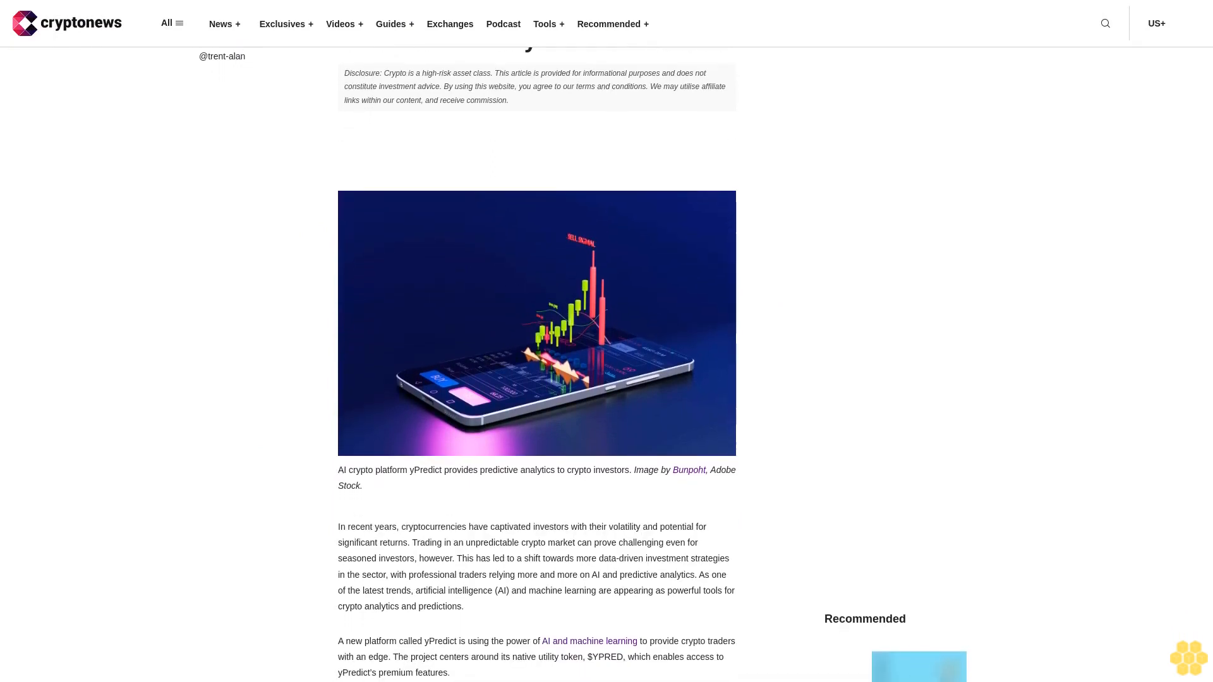
{"action": "scroll", "scroll_direction": "down", "scroll_amount": 3}
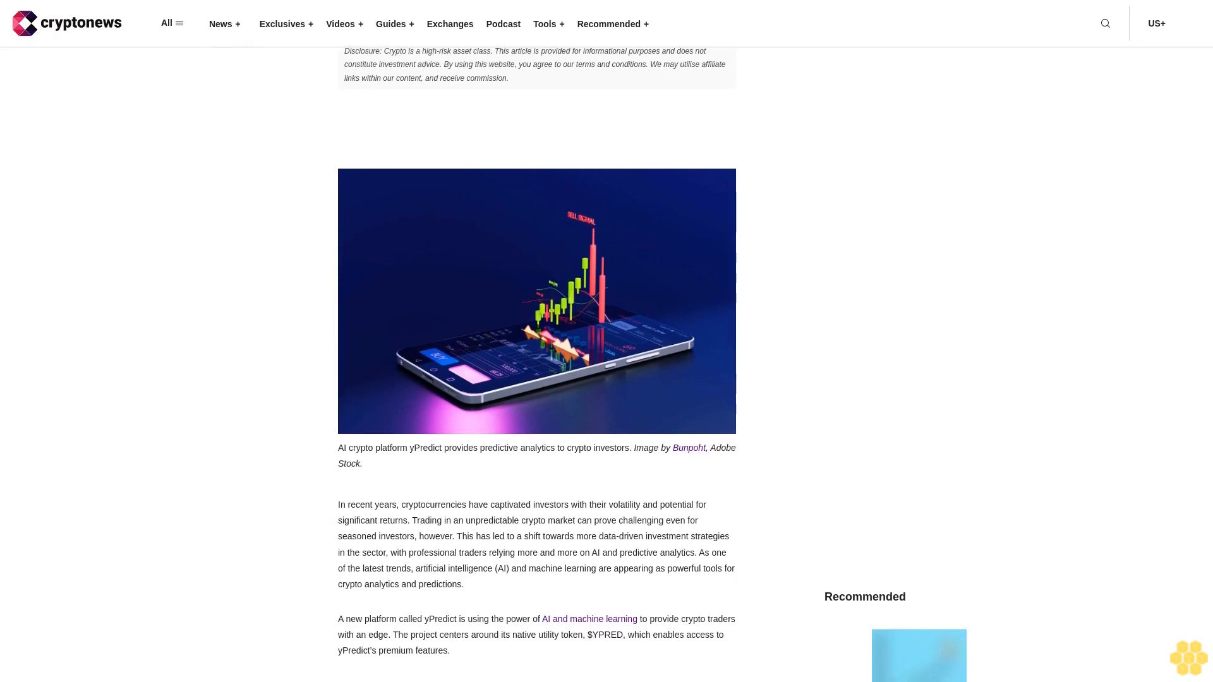
{"action": "scroll", "scroll_direction": "down", "scroll_amount": 3}
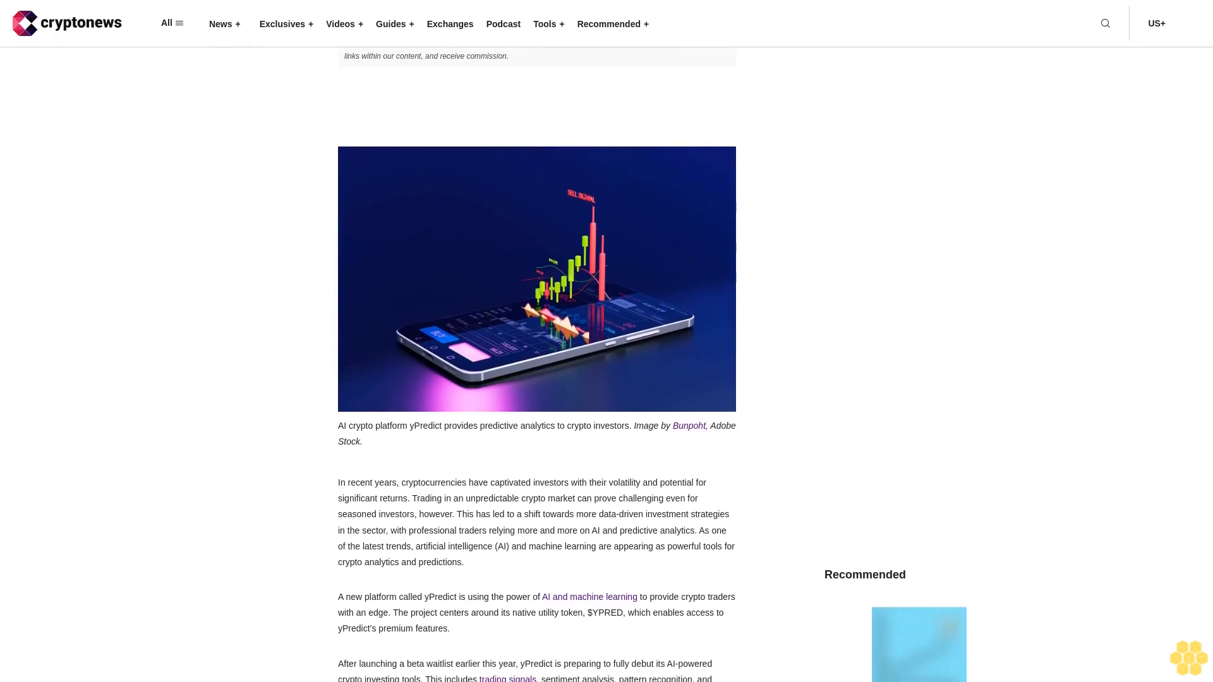
{"action": "scroll", "scroll_direction": "down", "scroll_amount": 3}
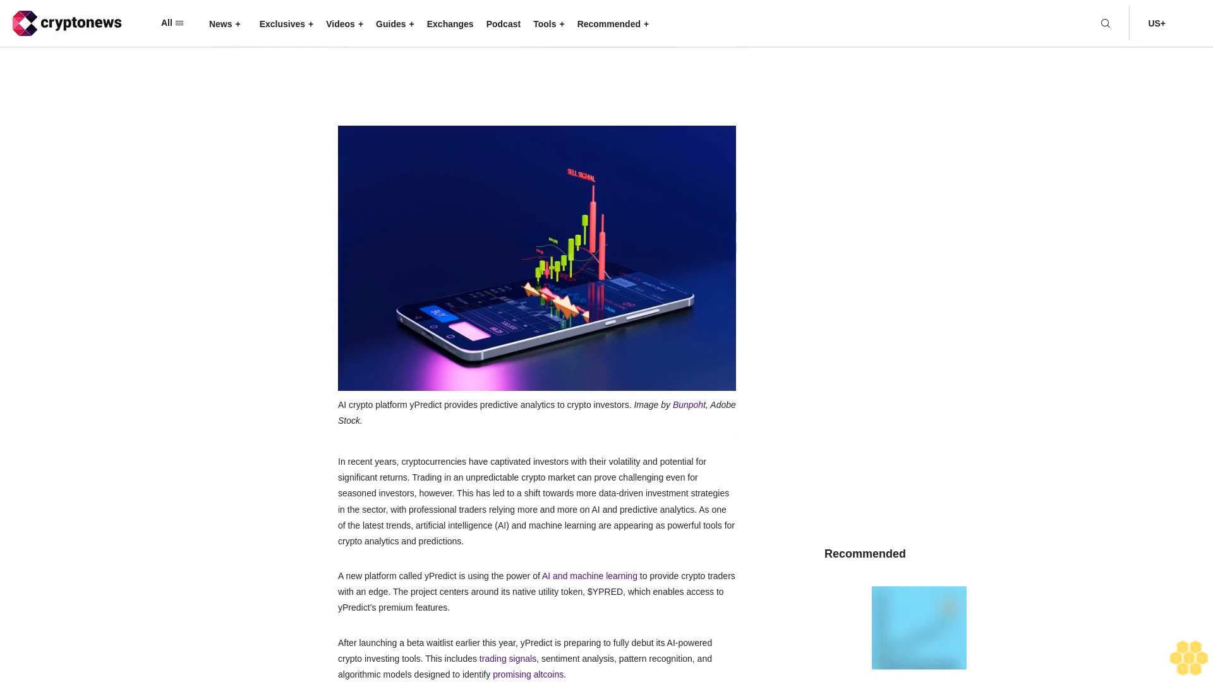
{"action": "scroll", "scroll_direction": "down", "scroll_amount": 3}
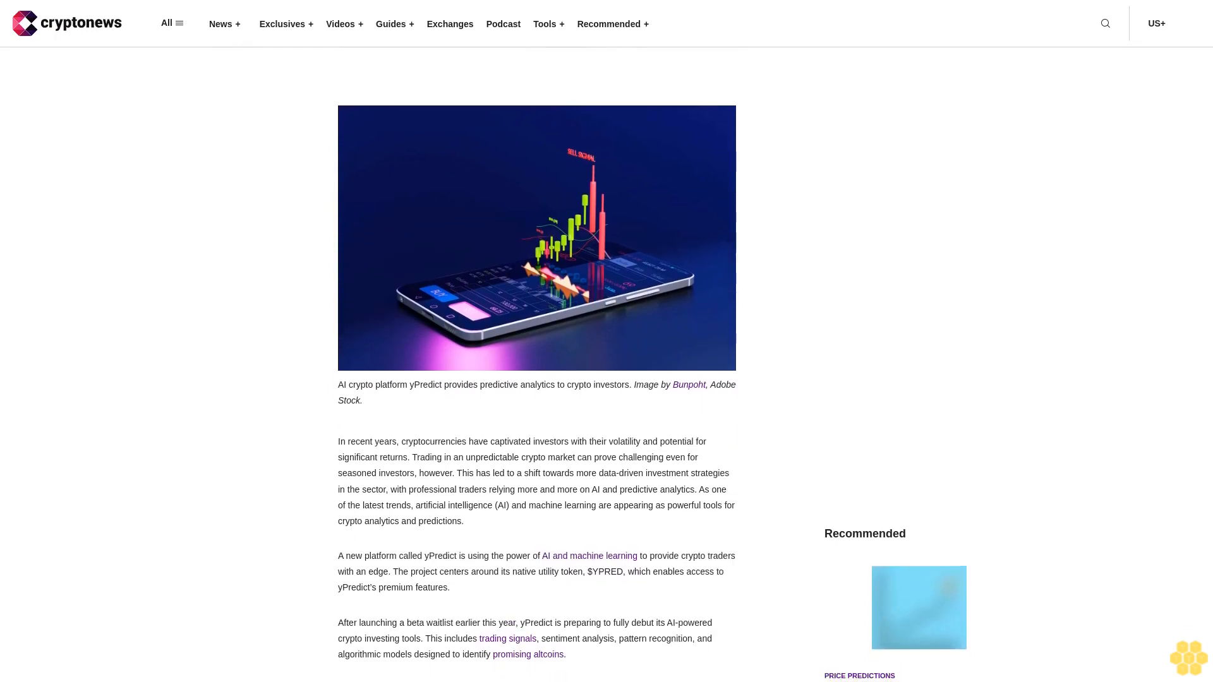
{"action": "scroll", "scroll_direction": "down", "scroll_amount": 3}
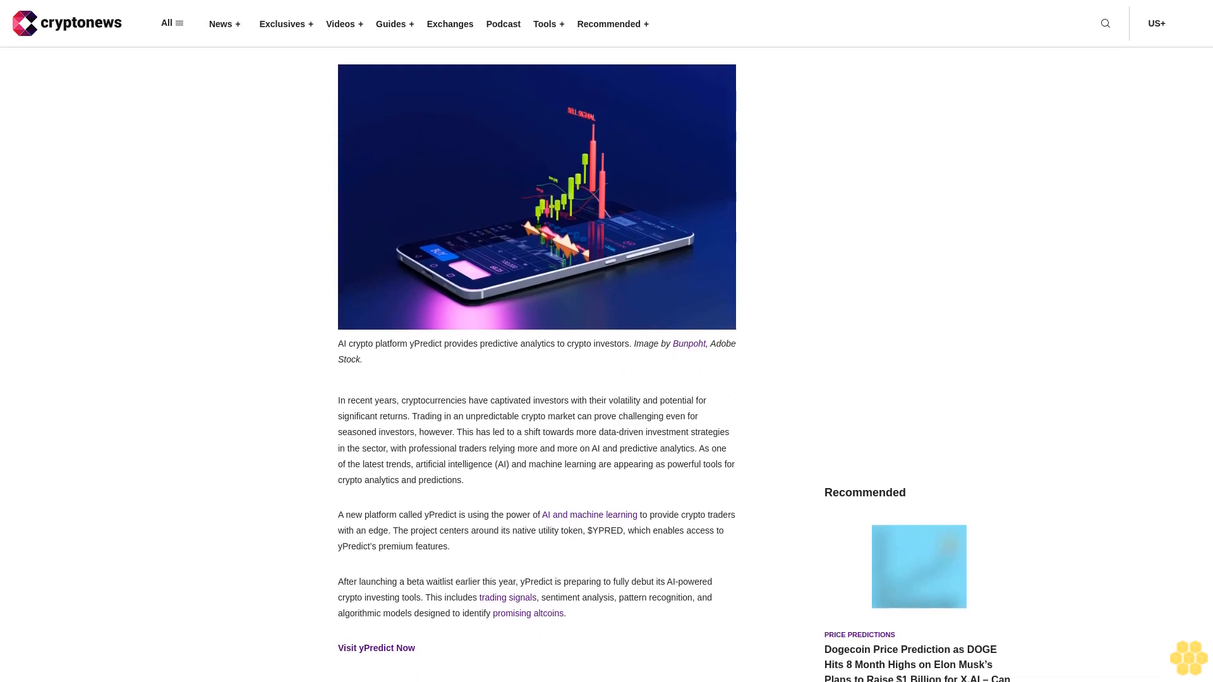
{"action": "scroll", "scroll_direction": "down", "scroll_amount": 3}
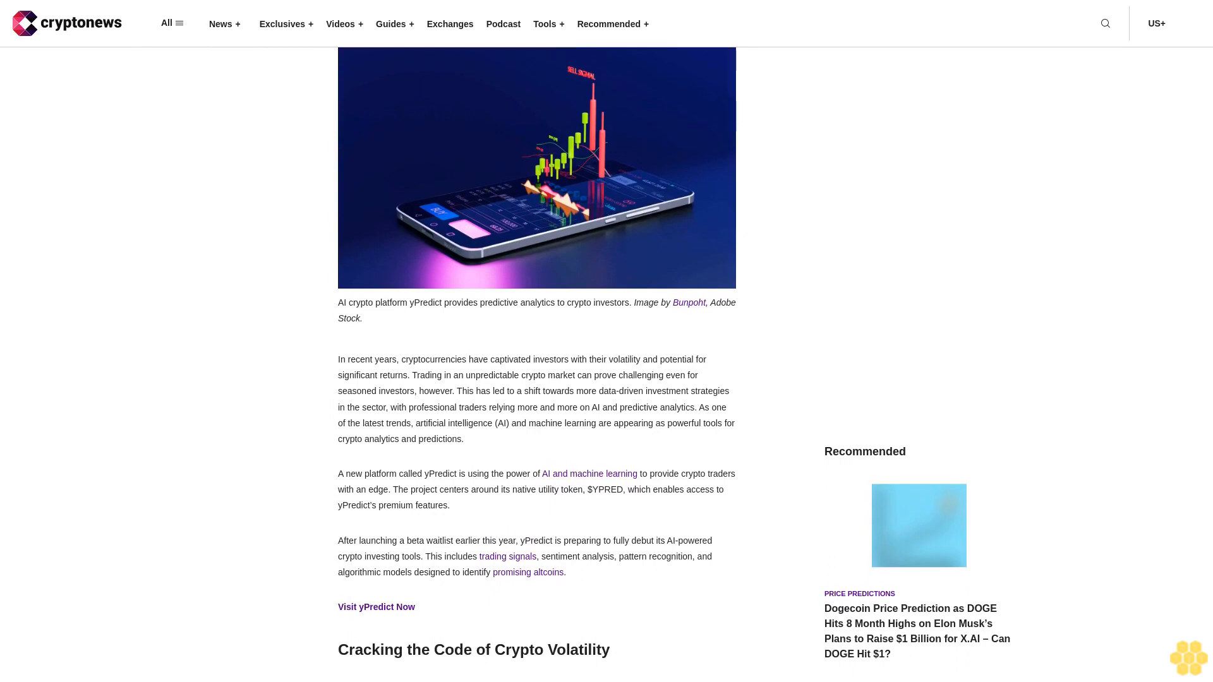
{"action": "scroll", "scroll_direction": "down", "scroll_amount": 3}
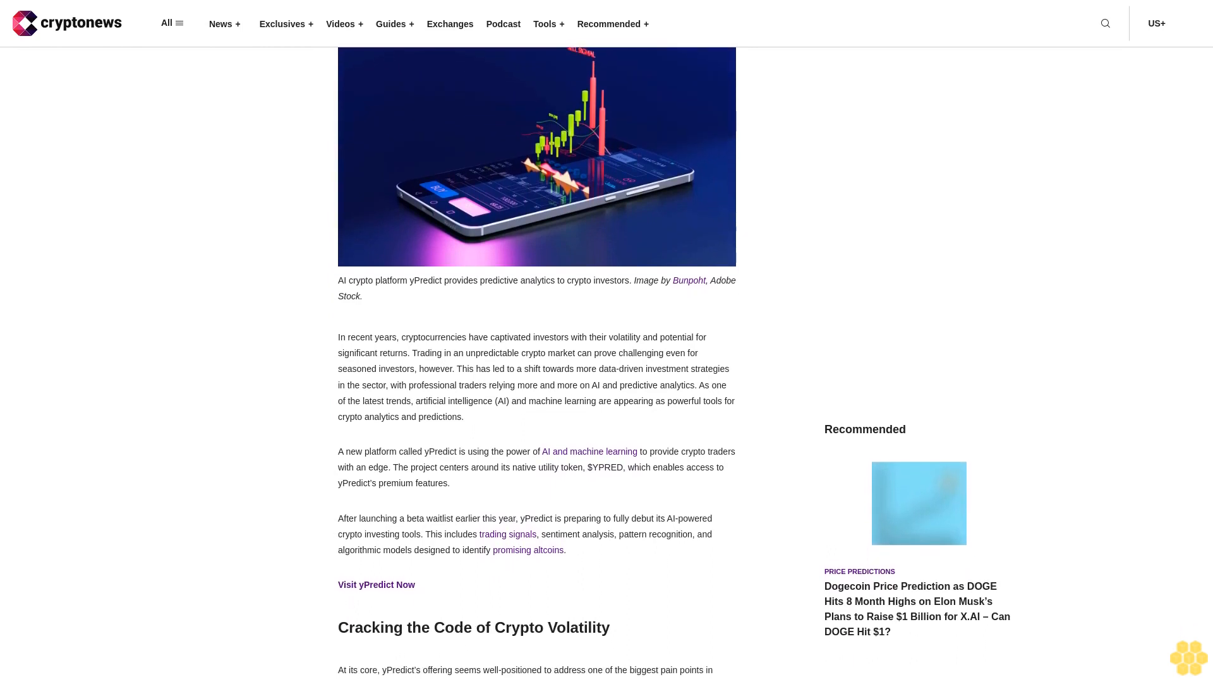
{"action": "scroll", "scroll_direction": "down", "scroll_amount": 3}
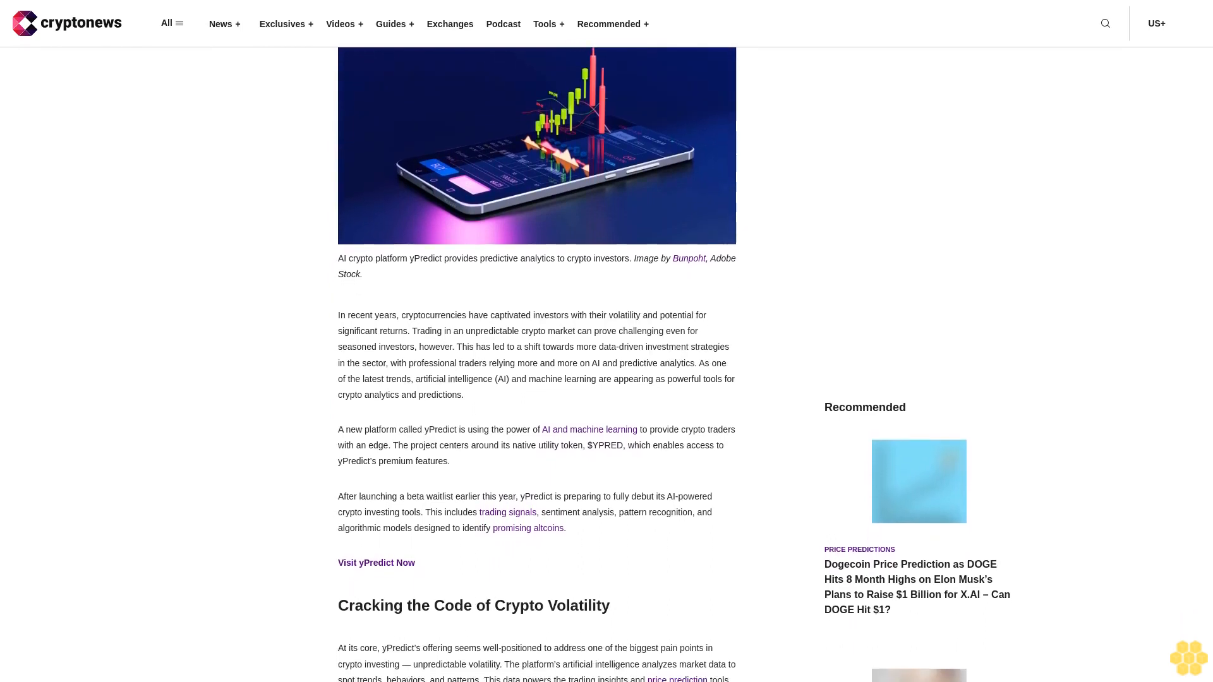
{"action": "scroll", "scroll_direction": "down", "scroll_amount": 3}
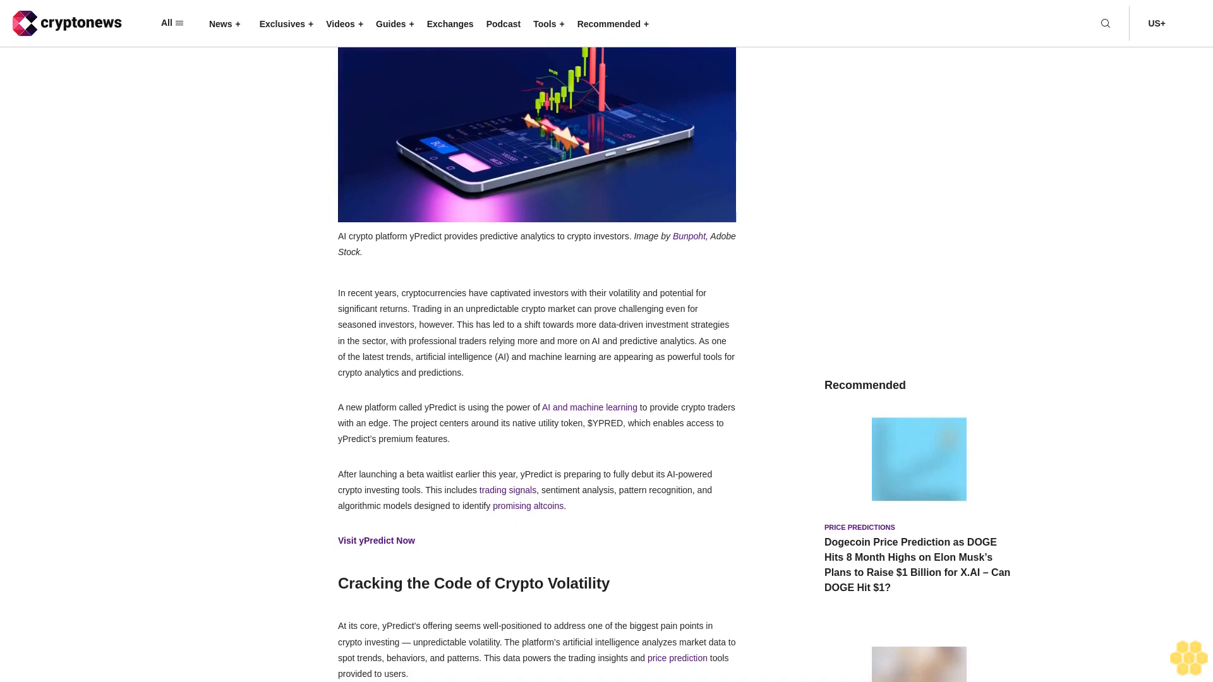
{"action": "scroll", "scroll_direction": "down", "scroll_amount": 3}
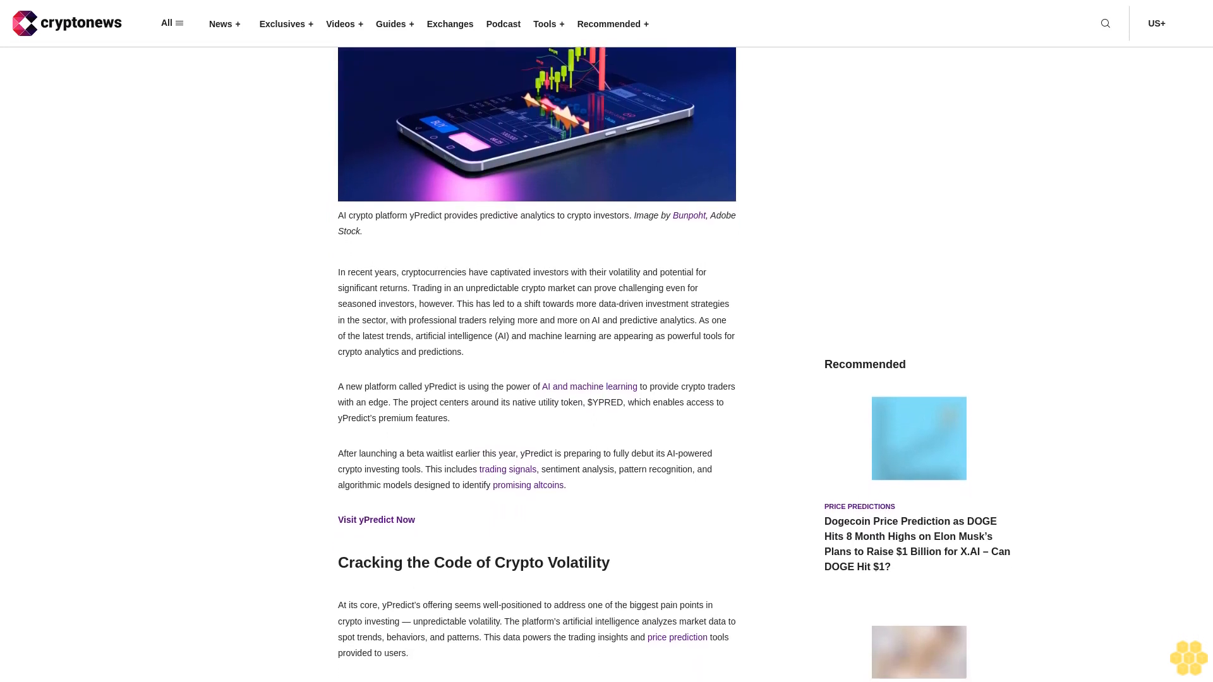
{"action": "scroll", "scroll_direction": "down", "scroll_amount": 3}
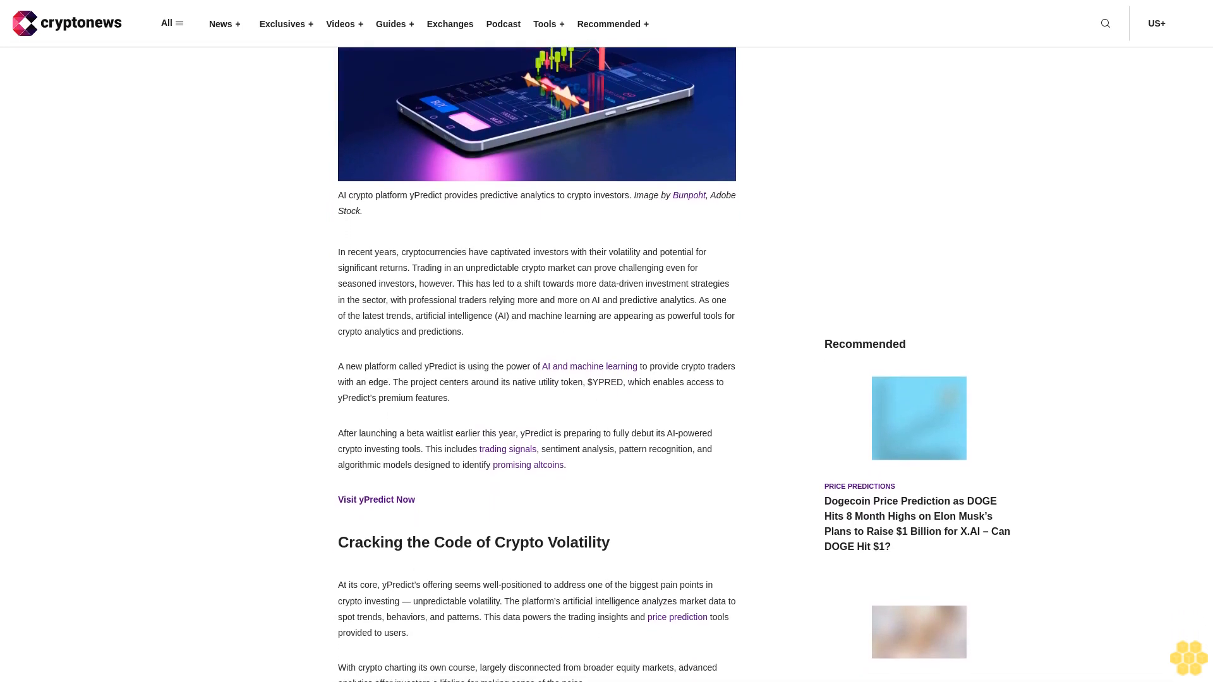
{"action": "scroll", "scroll_direction": "down", "scroll_amount": 3}
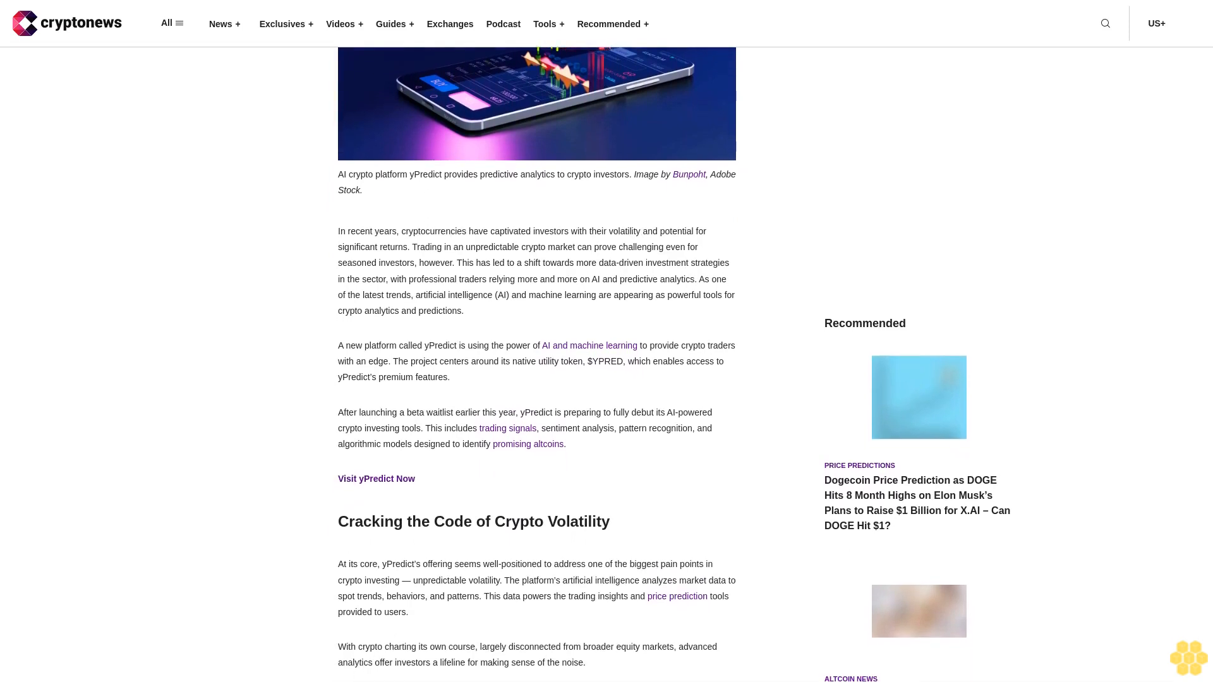
{"action": "scroll", "scroll_direction": "down", "scroll_amount": 3}
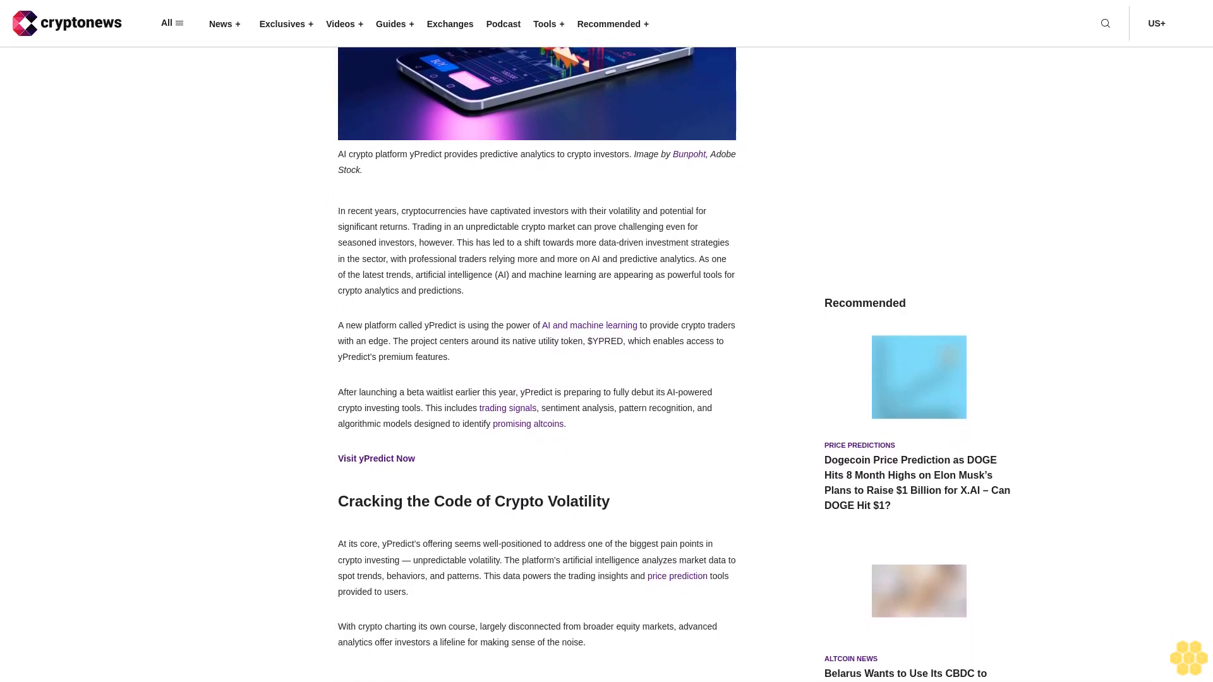
{"action": "scroll", "scroll_direction": "down", "scroll_amount": 3}
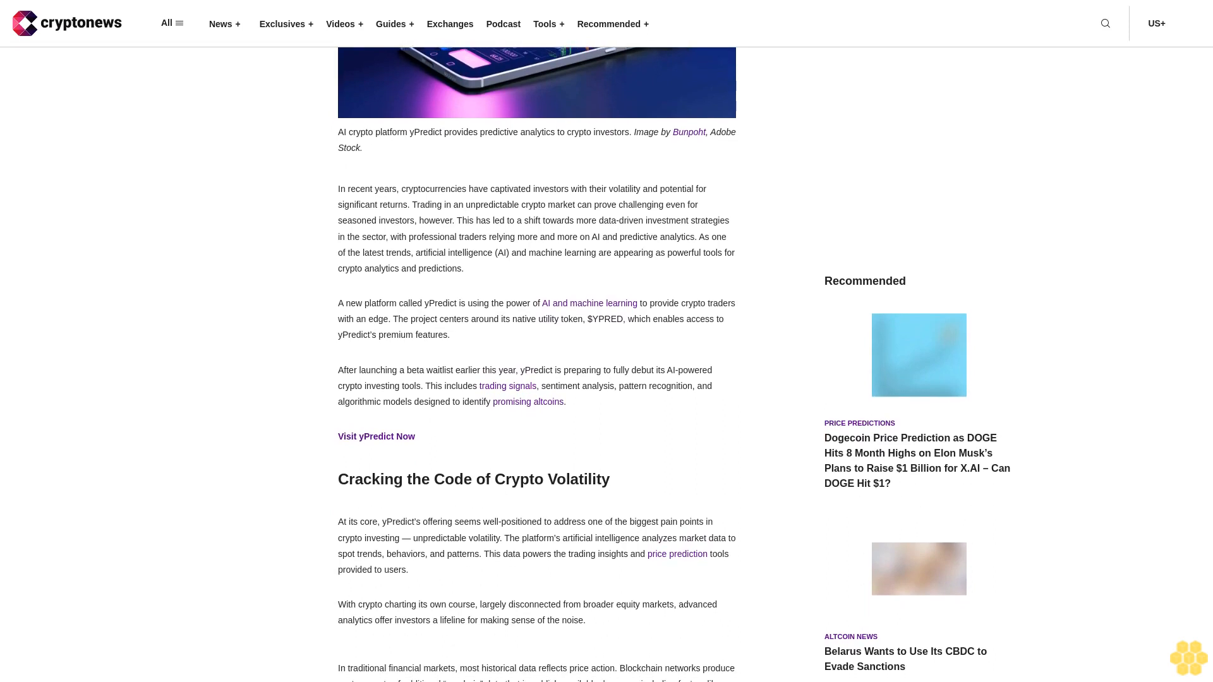
{"action": "scroll", "scroll_direction": "down", "scroll_amount": 3}
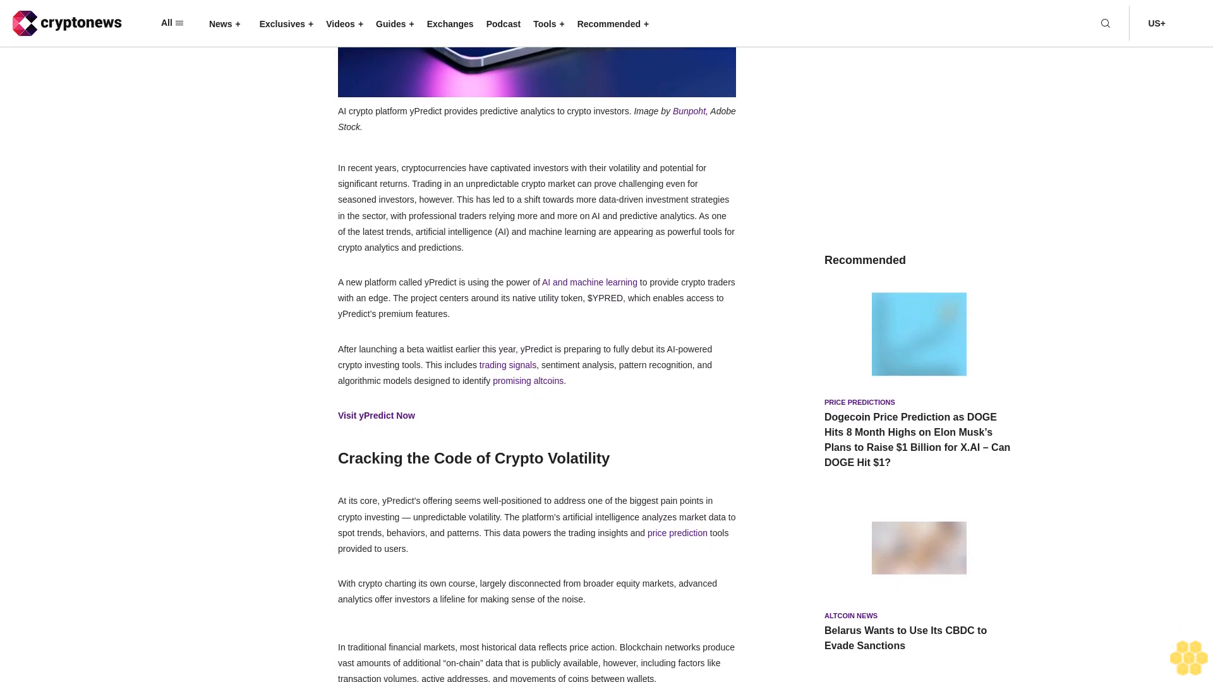
{"action": "scroll", "scroll_direction": "down", "scroll_amount": 3}
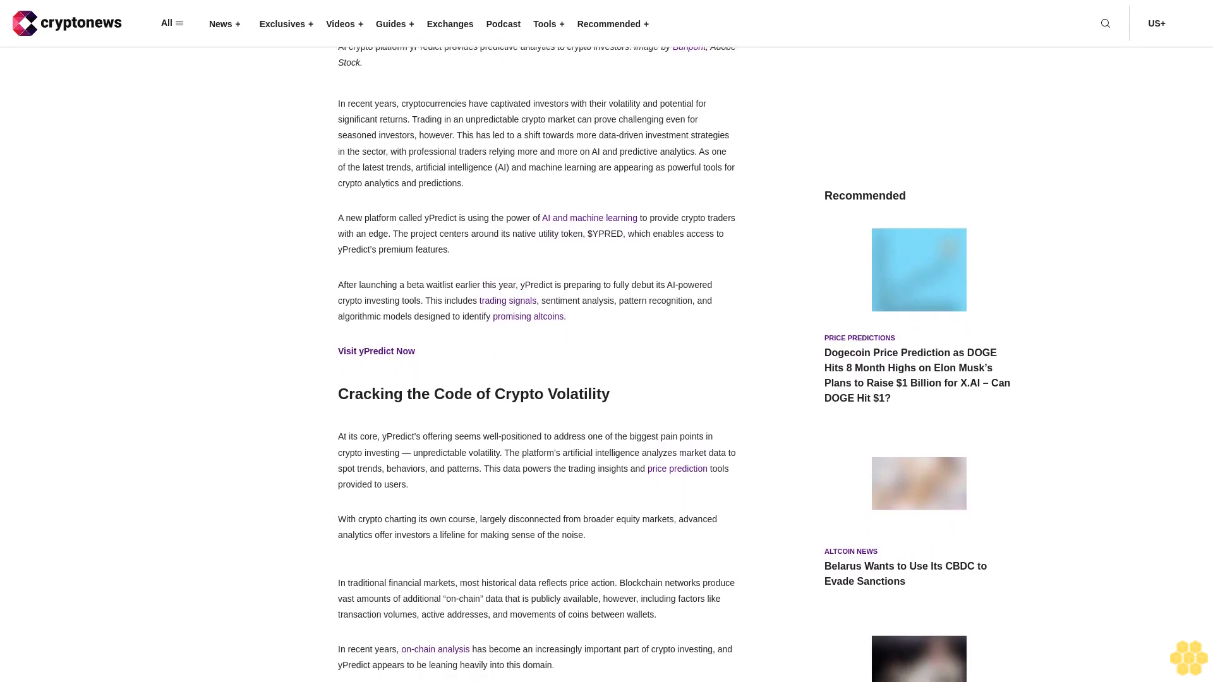
{"action": "scroll", "scroll_direction": "down", "scroll_amount": 3}
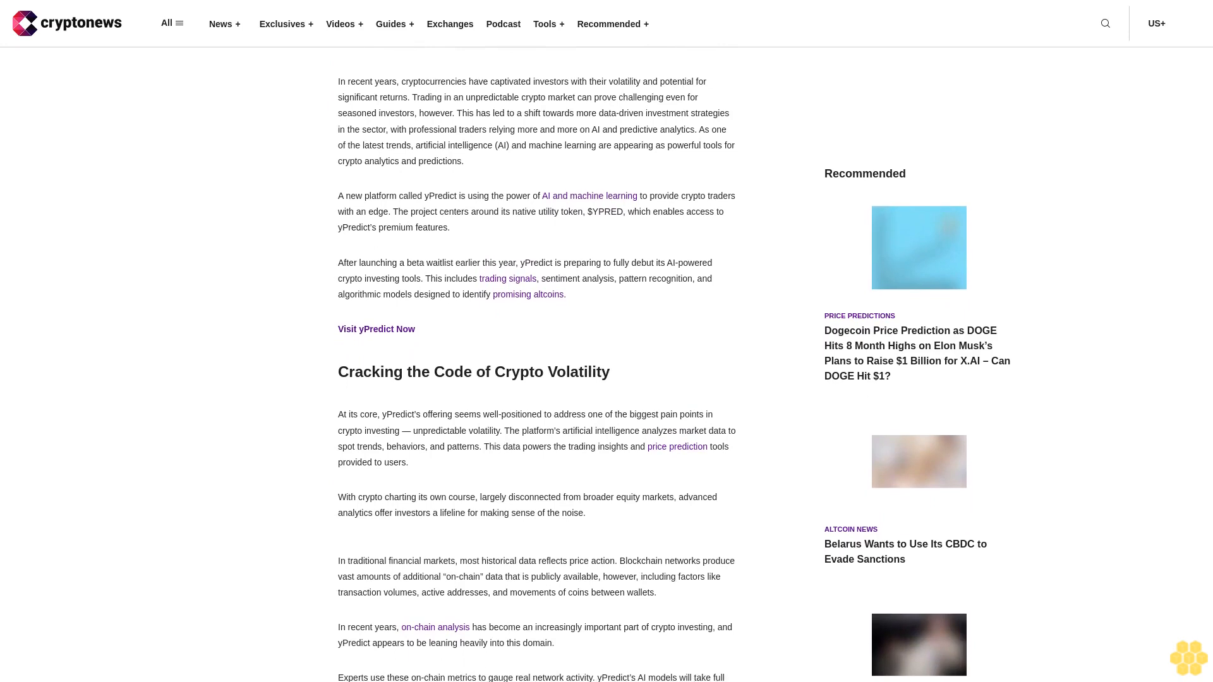
{"action": "scroll", "scroll_direction": "down", "scroll_amount": 3}
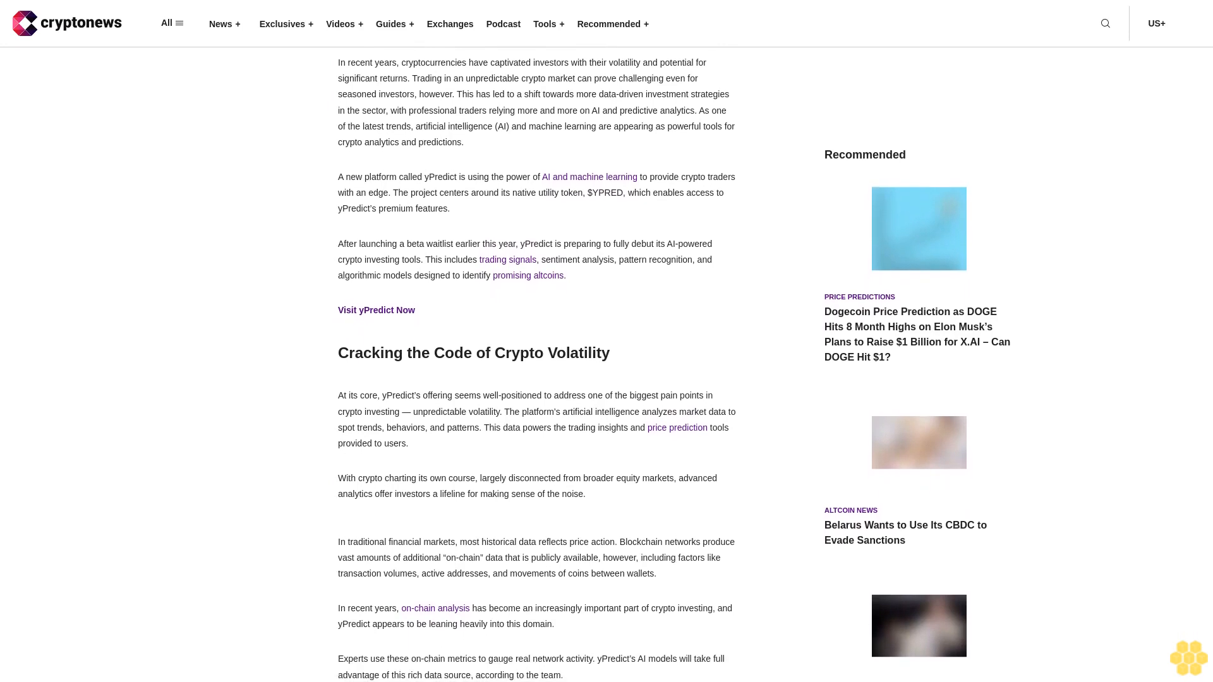
{"action": "scroll", "scroll_direction": "down", "scroll_amount": 3}
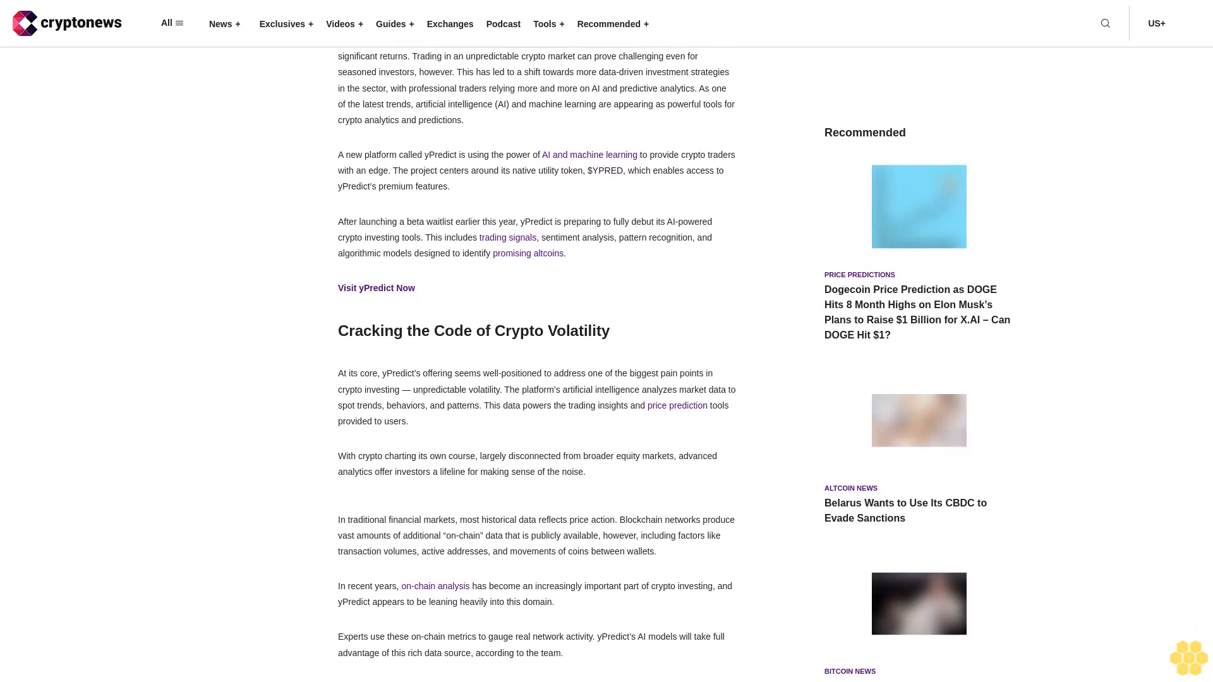
{"action": "scroll", "scroll_direction": "down", "scroll_amount": 3}
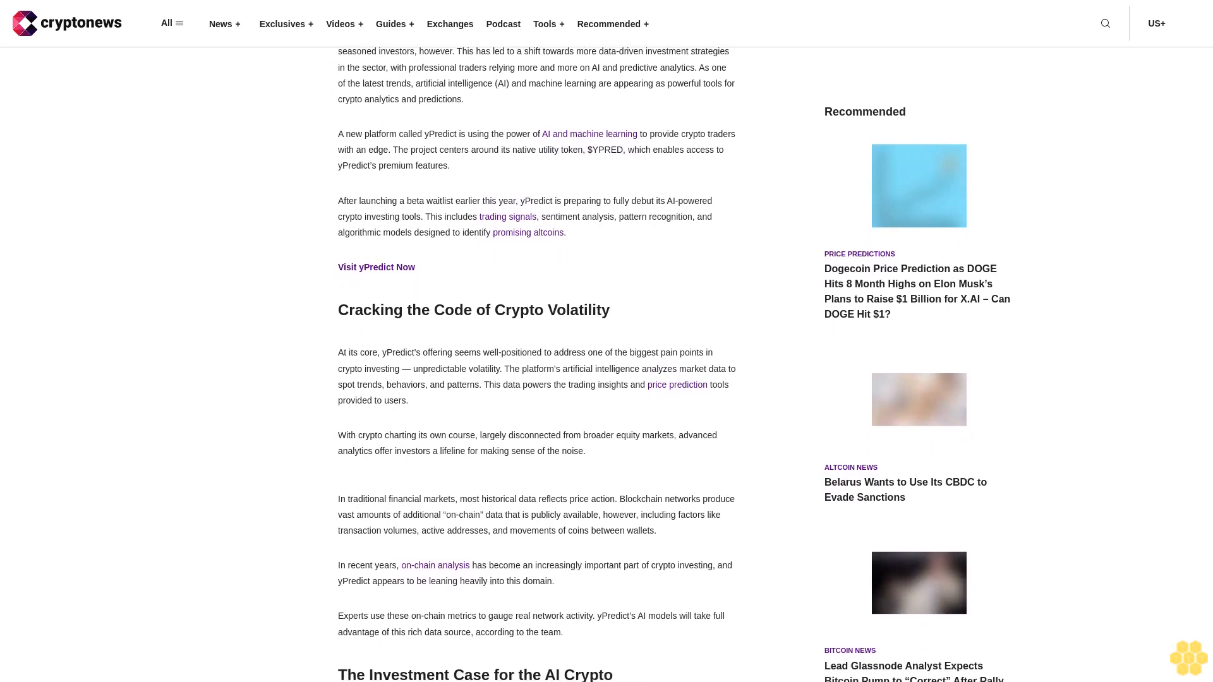
{"action": "scroll", "scroll_direction": "down", "scroll_amount": 3}
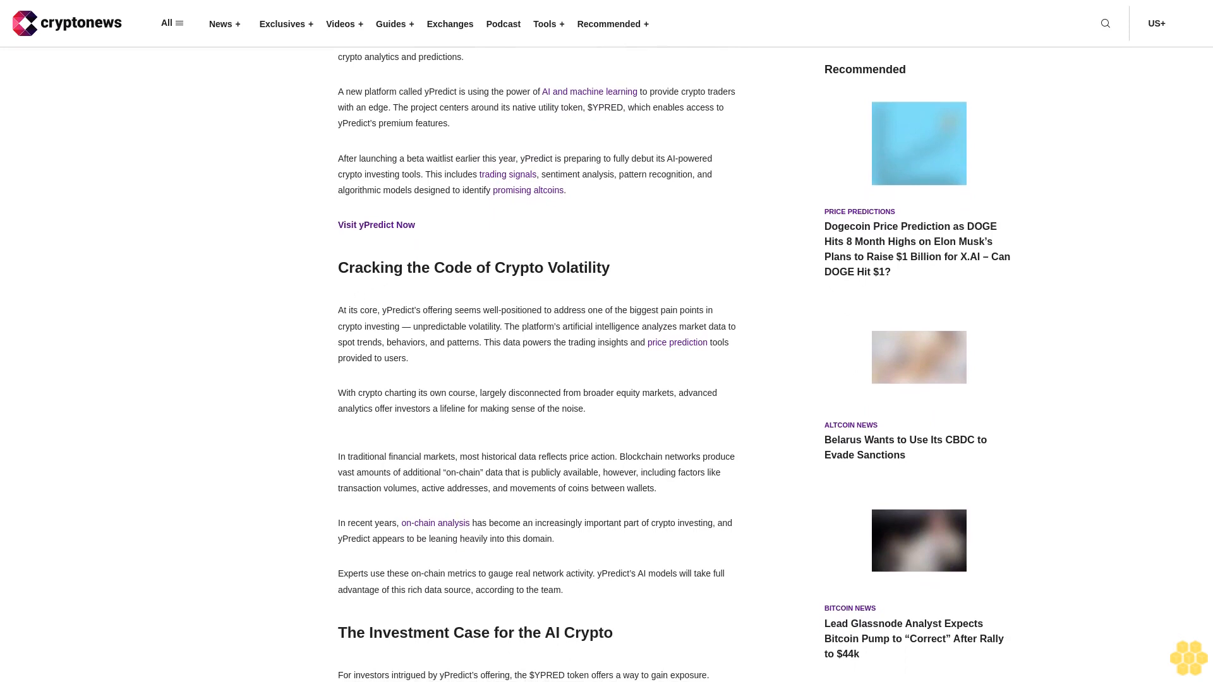
{"action": "scroll", "scroll_direction": "down", "scroll_amount": 3}
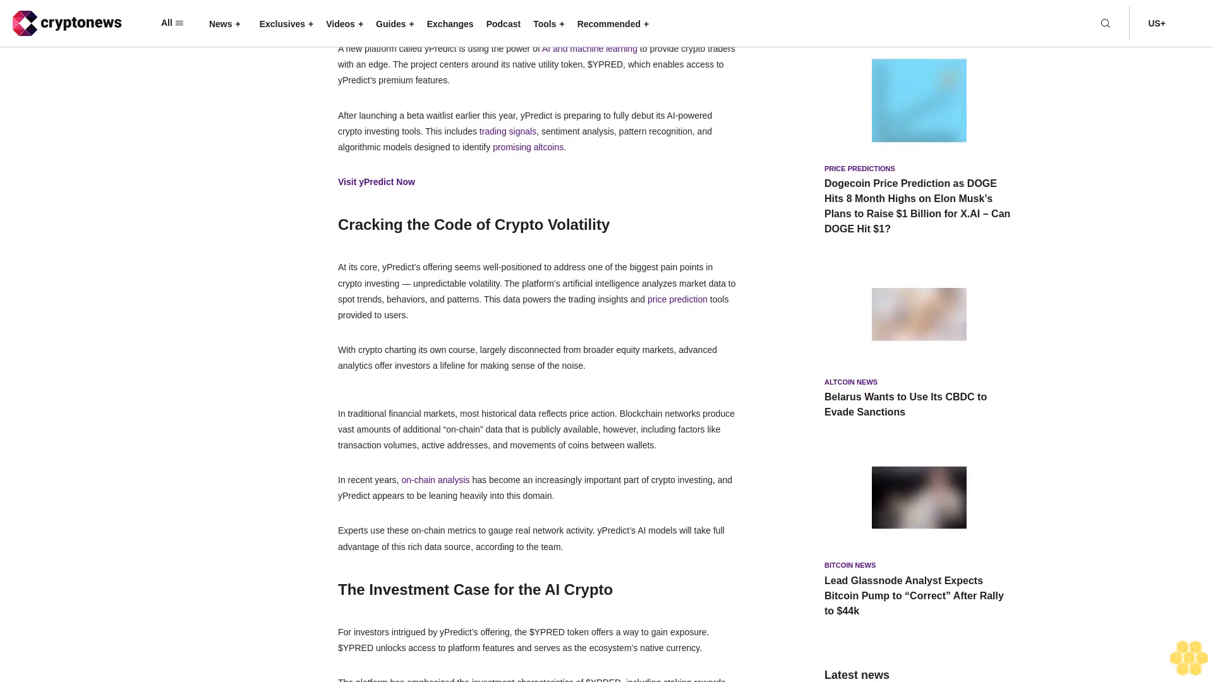
{"action": "scroll", "scroll_direction": "down", "scroll_amount": 3}
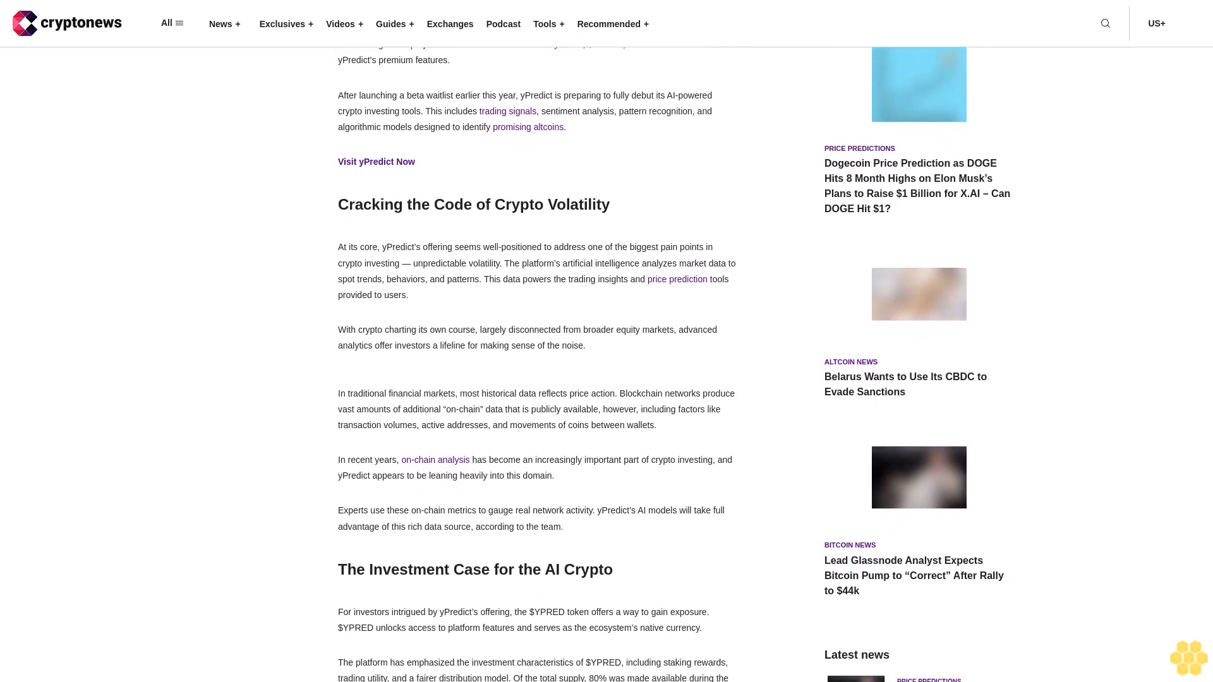
{"action": "scroll", "scroll_direction": "down", "scroll_amount": 3}
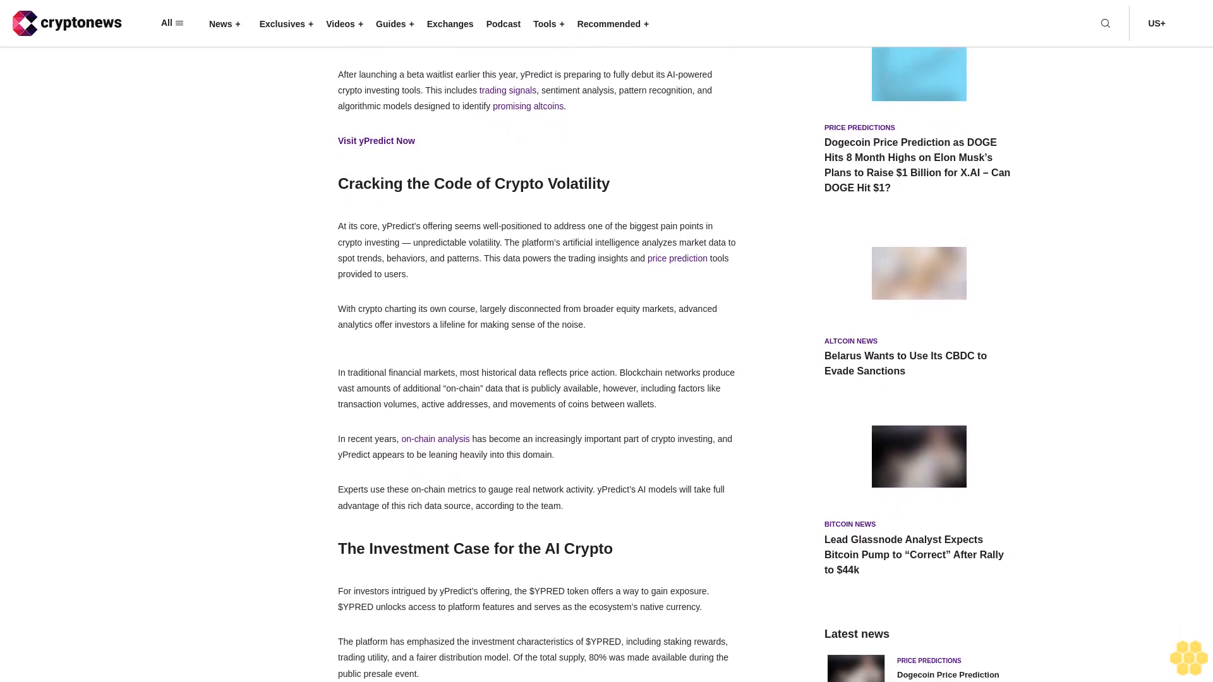
{"action": "scroll", "scroll_direction": "down", "scroll_amount": 3}
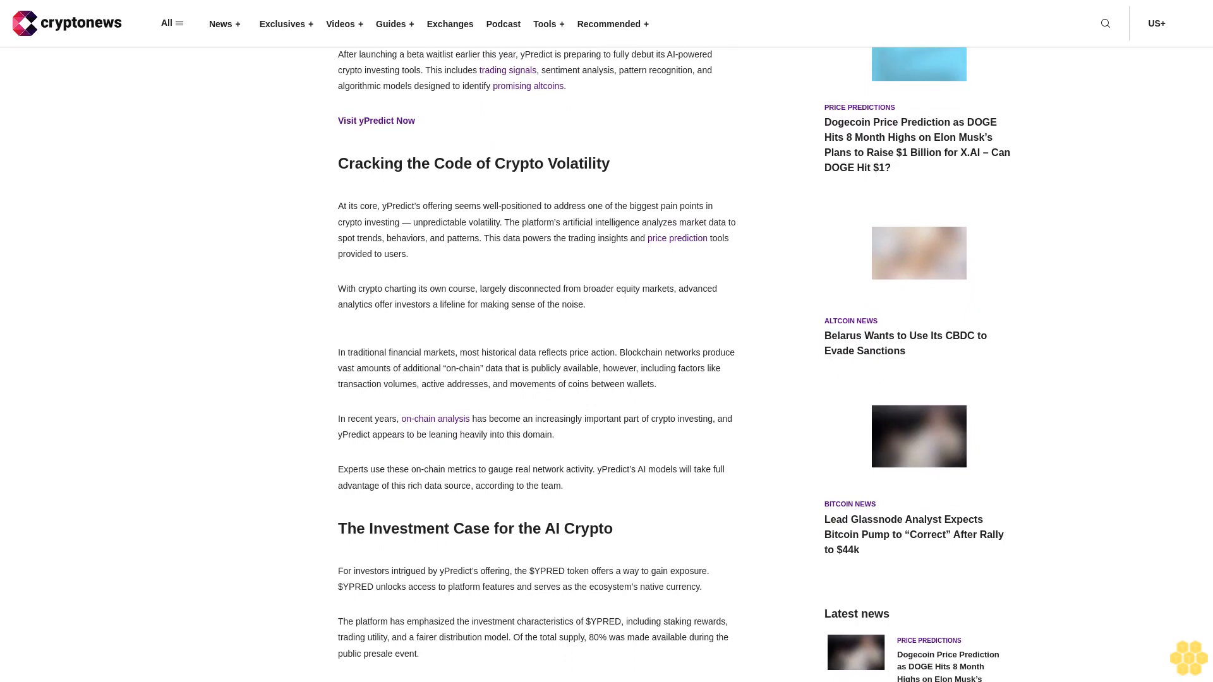
{"action": "scroll", "scroll_direction": "down", "scroll_amount": 3}
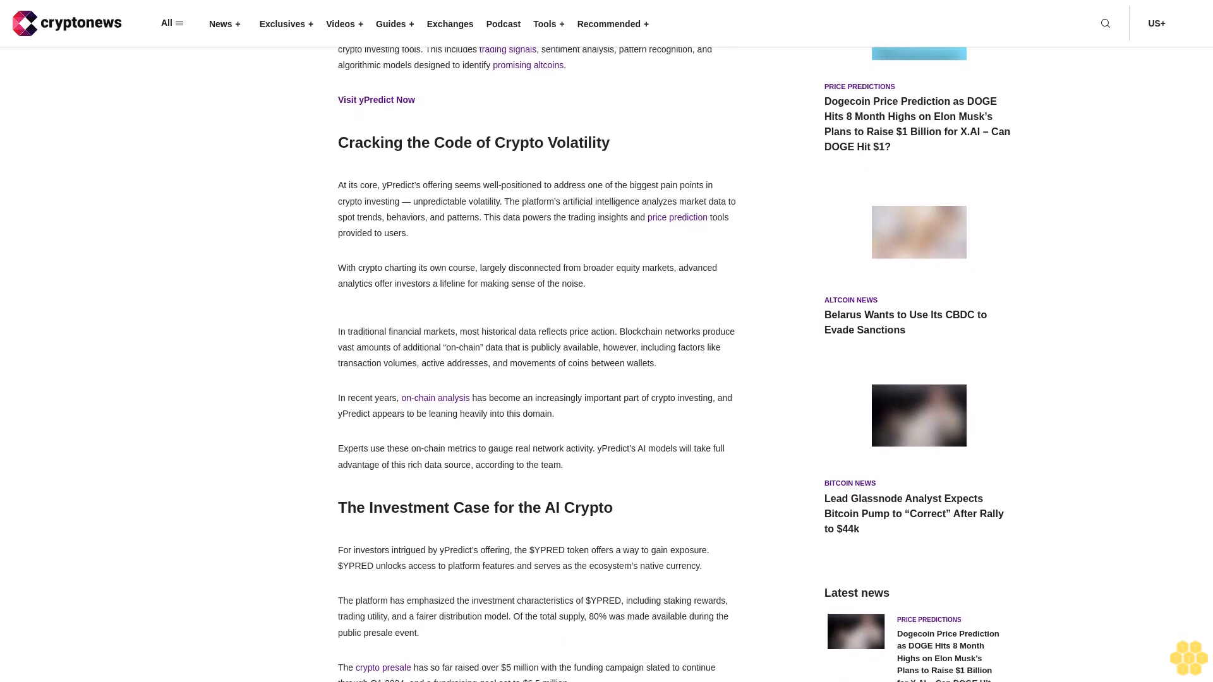
{"action": "scroll", "scroll_direction": "down", "scroll_amount": 3}
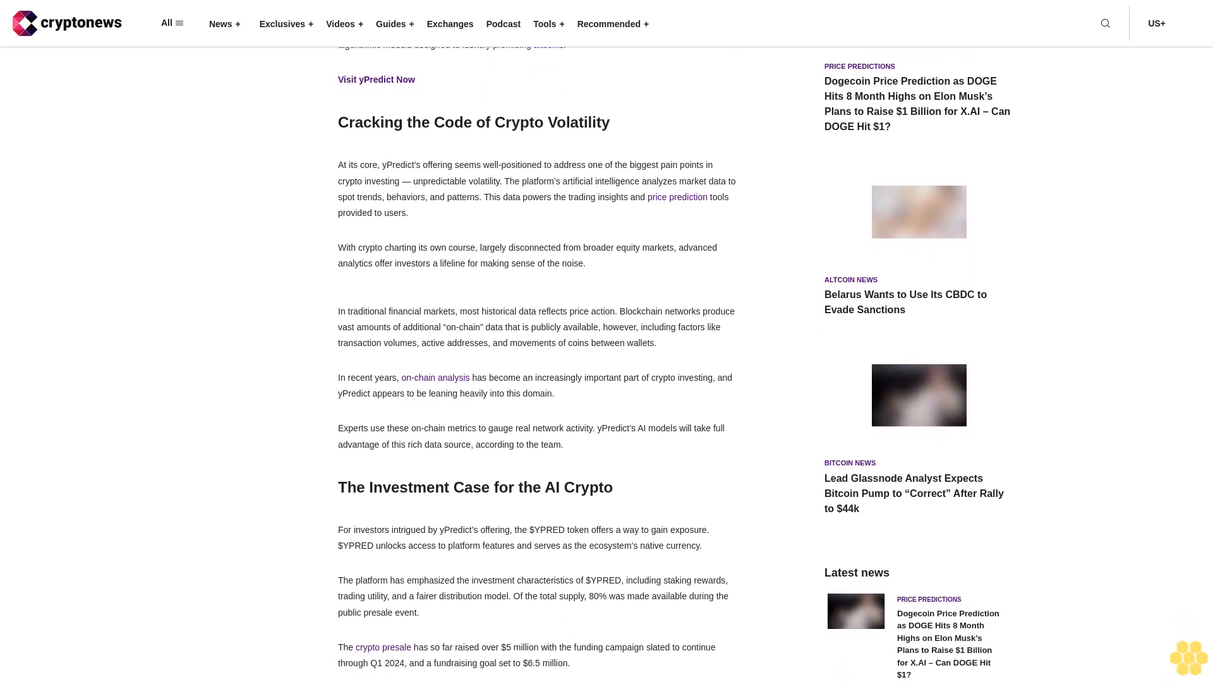
{"action": "scroll", "scroll_direction": "down", "scroll_amount": 3}
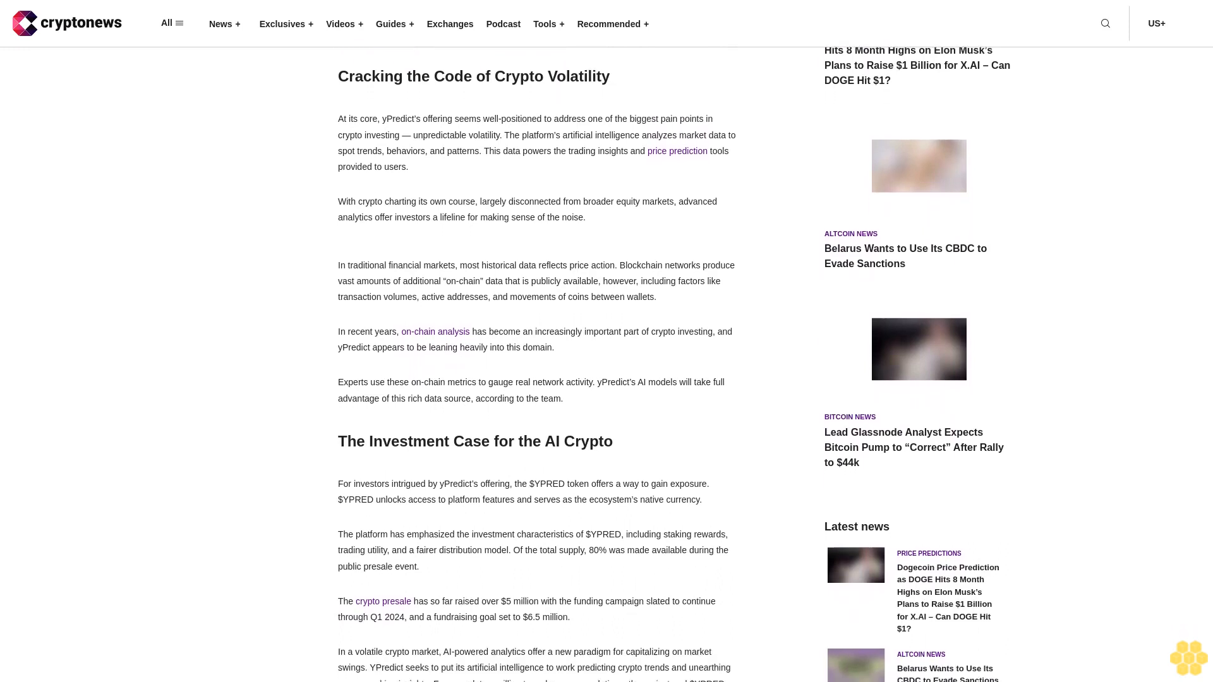
{"action": "scroll", "scroll_direction": "down", "scroll_amount": 3}
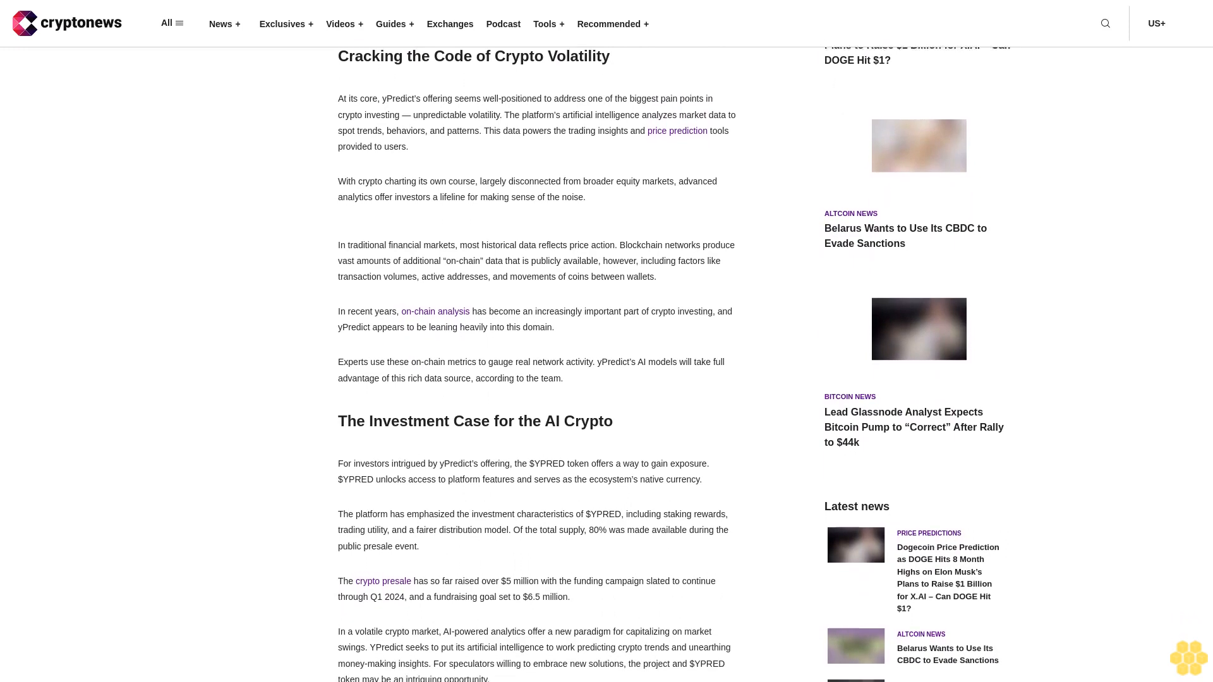
{"action": "scroll", "scroll_direction": "down", "scroll_amount": 3}
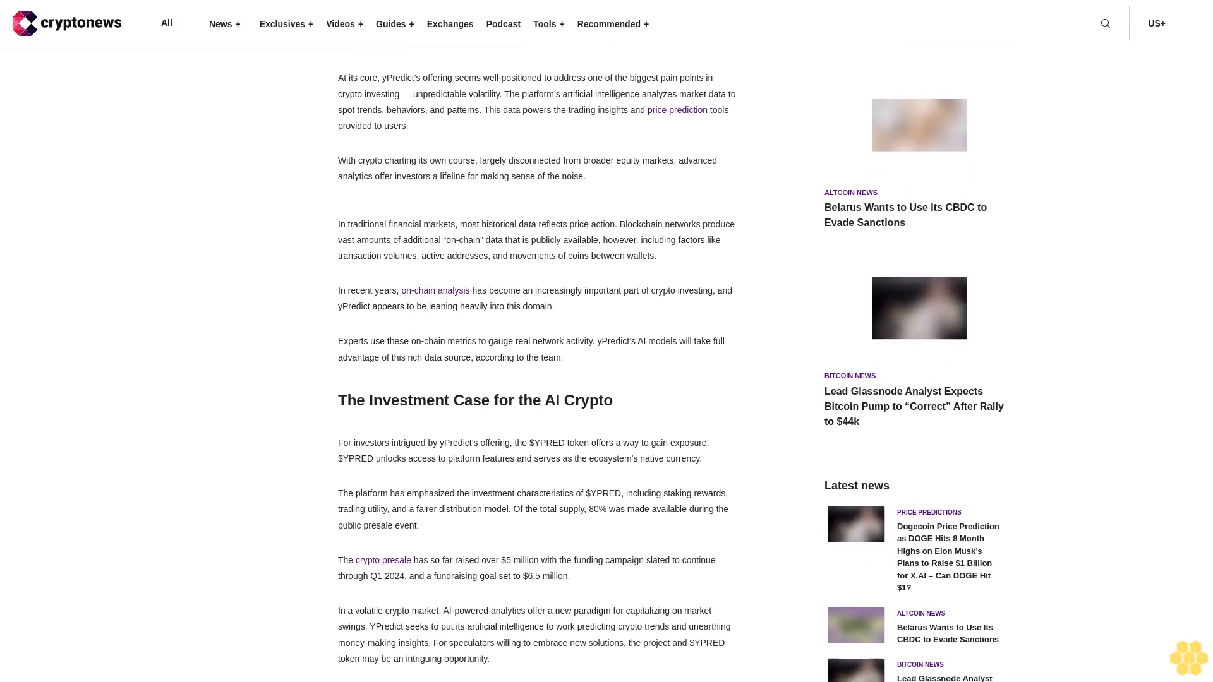
{"action": "scroll", "scroll_direction": "down", "scroll_amount": 3}
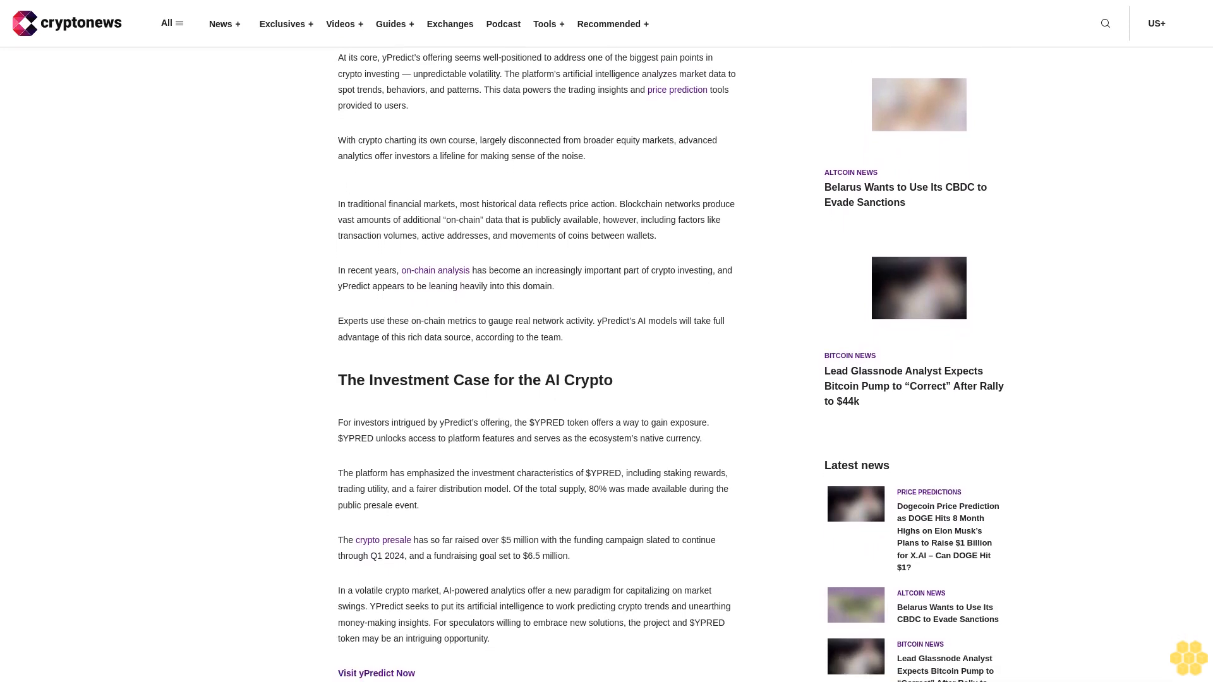
{"action": "scroll", "scroll_direction": "down", "scroll_amount": 3}
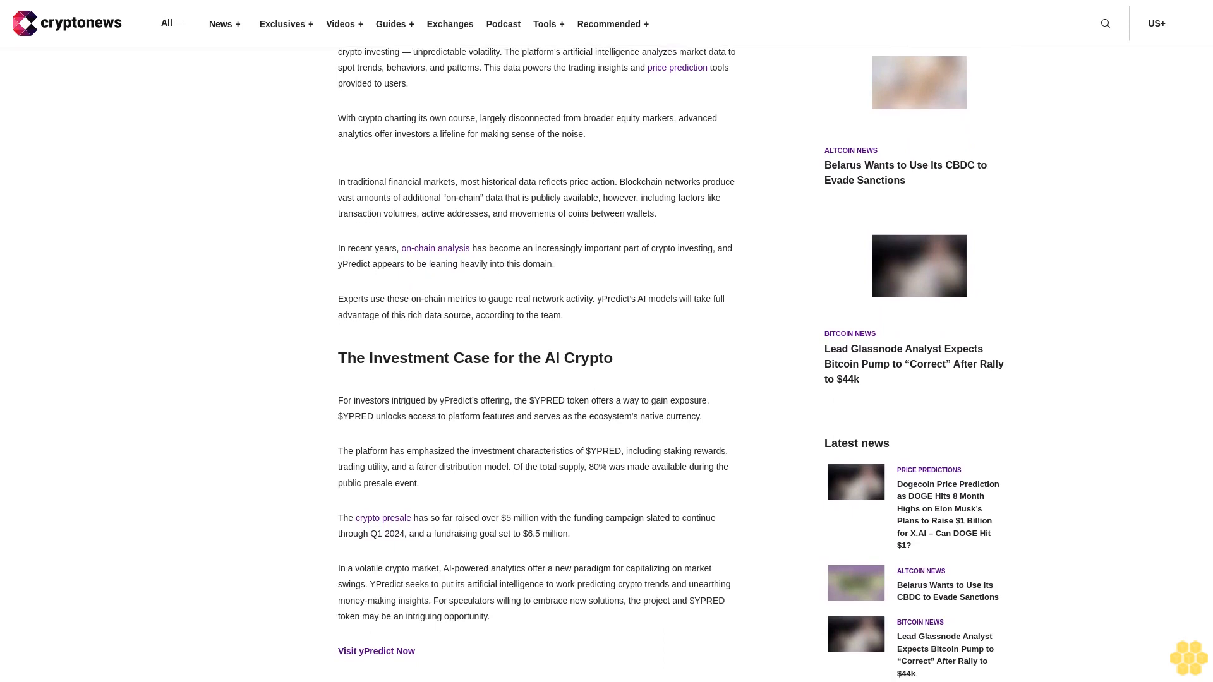
{"action": "scroll", "scroll_direction": "down", "scroll_amount": 3}
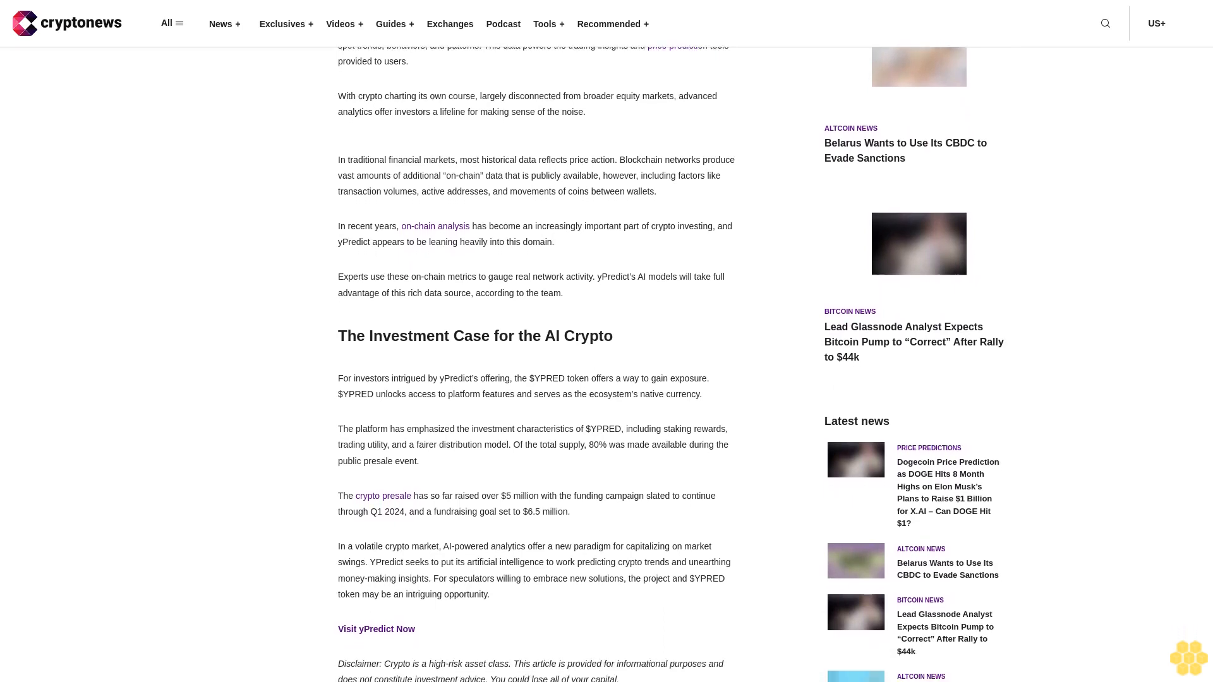
{"action": "scroll", "scroll_direction": "down", "scroll_amount": 3}
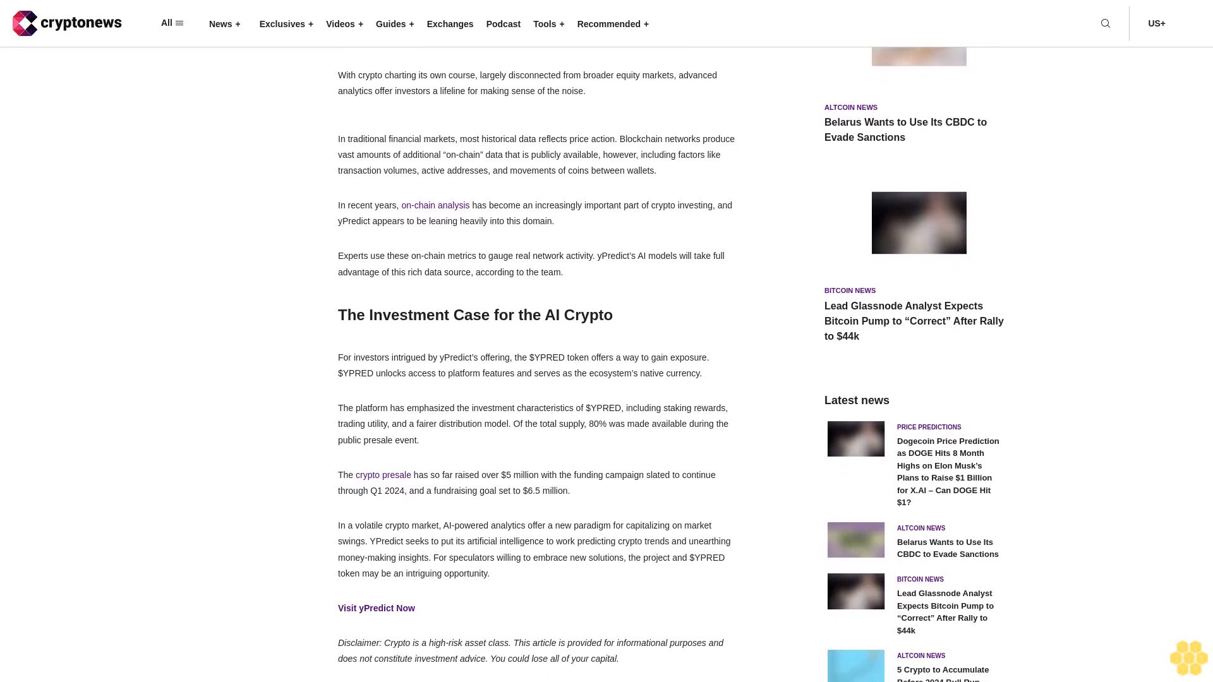
{"action": "scroll", "scroll_direction": "down", "scroll_amount": 3}
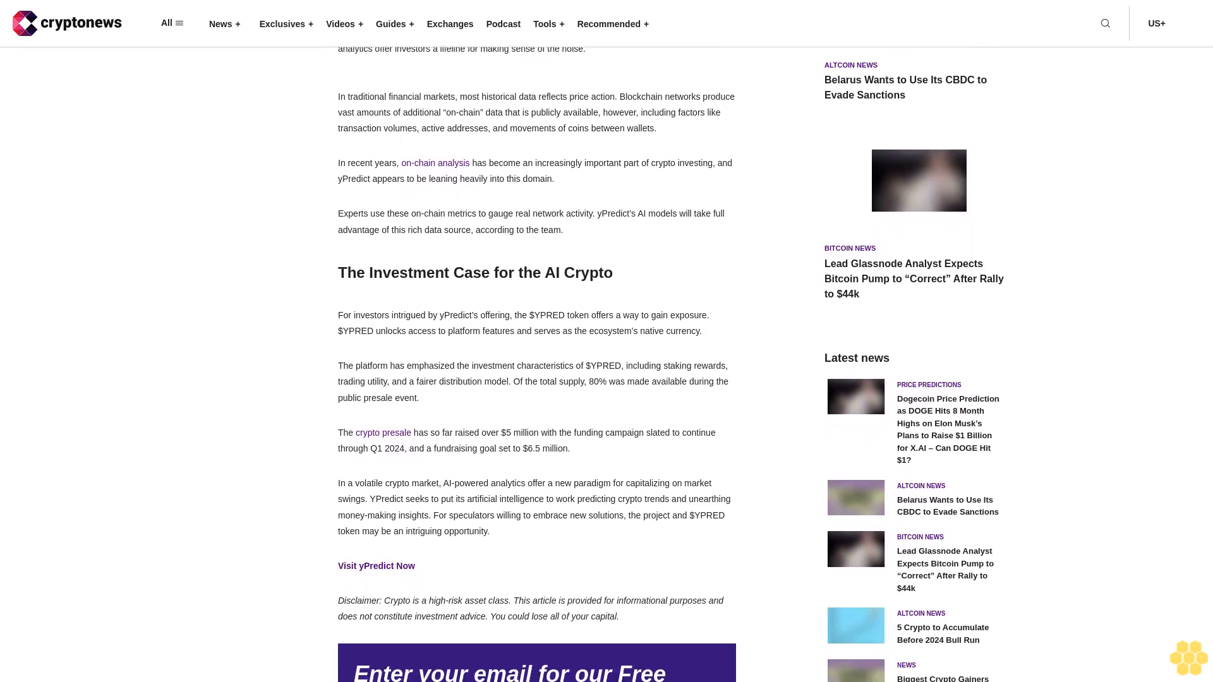
{"action": "scroll", "scroll_direction": "down", "scroll_amount": 3}
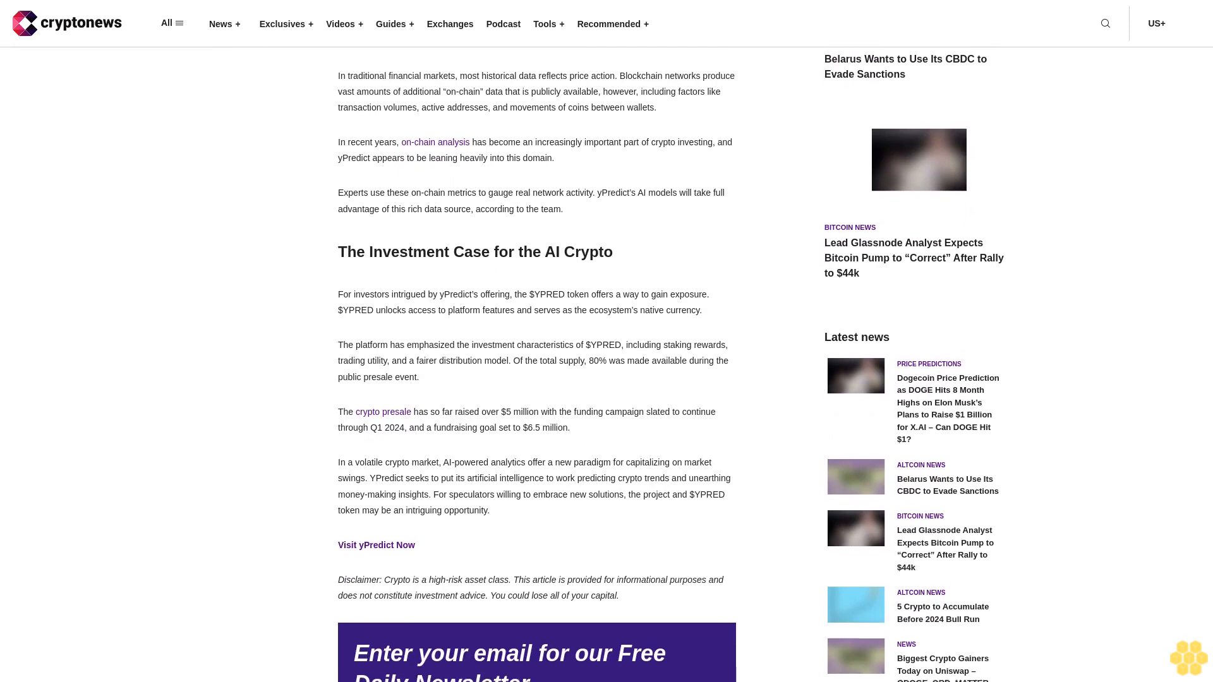
{"action": "scroll", "scroll_direction": "down", "scroll_amount": 3}
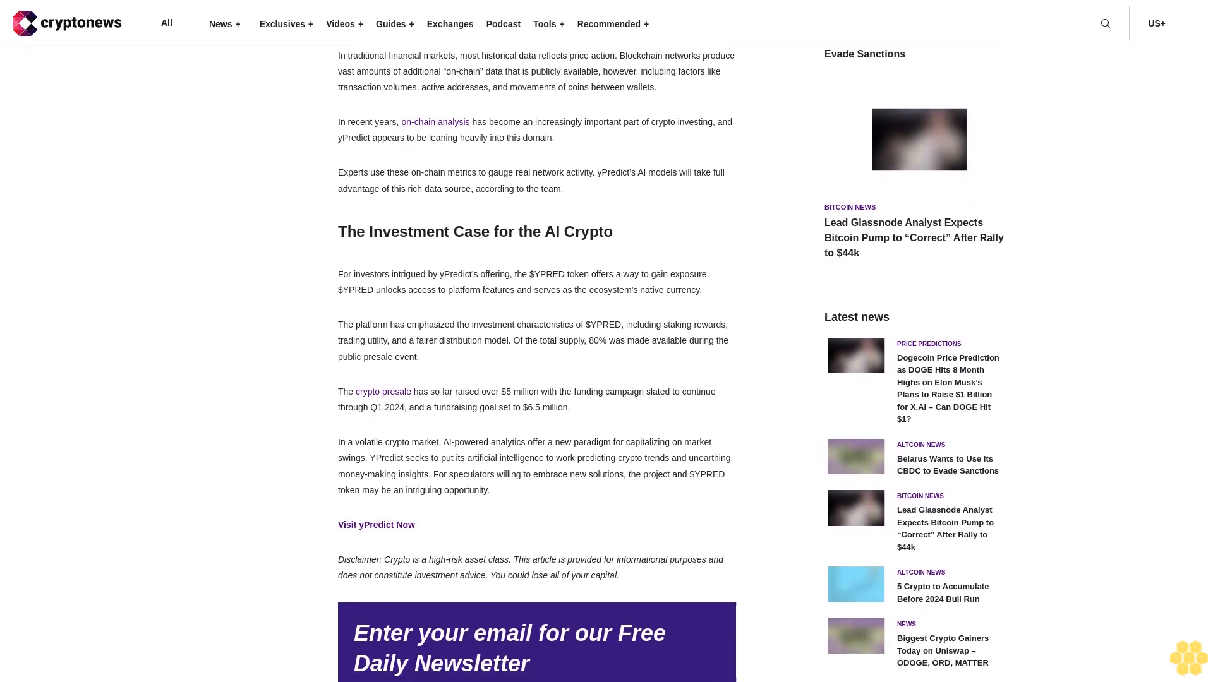
{"action": "scroll", "scroll_direction": "down", "scroll_amount": 3}
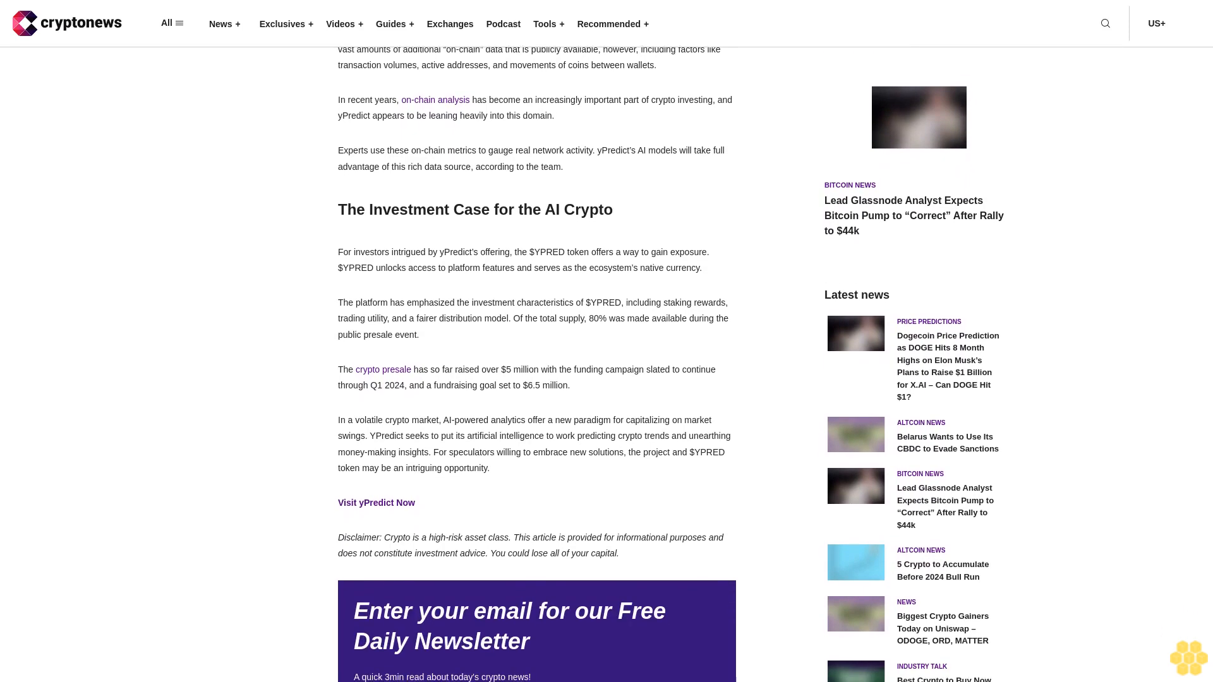
{"action": "scroll", "scroll_direction": "down", "scroll_amount": 3}
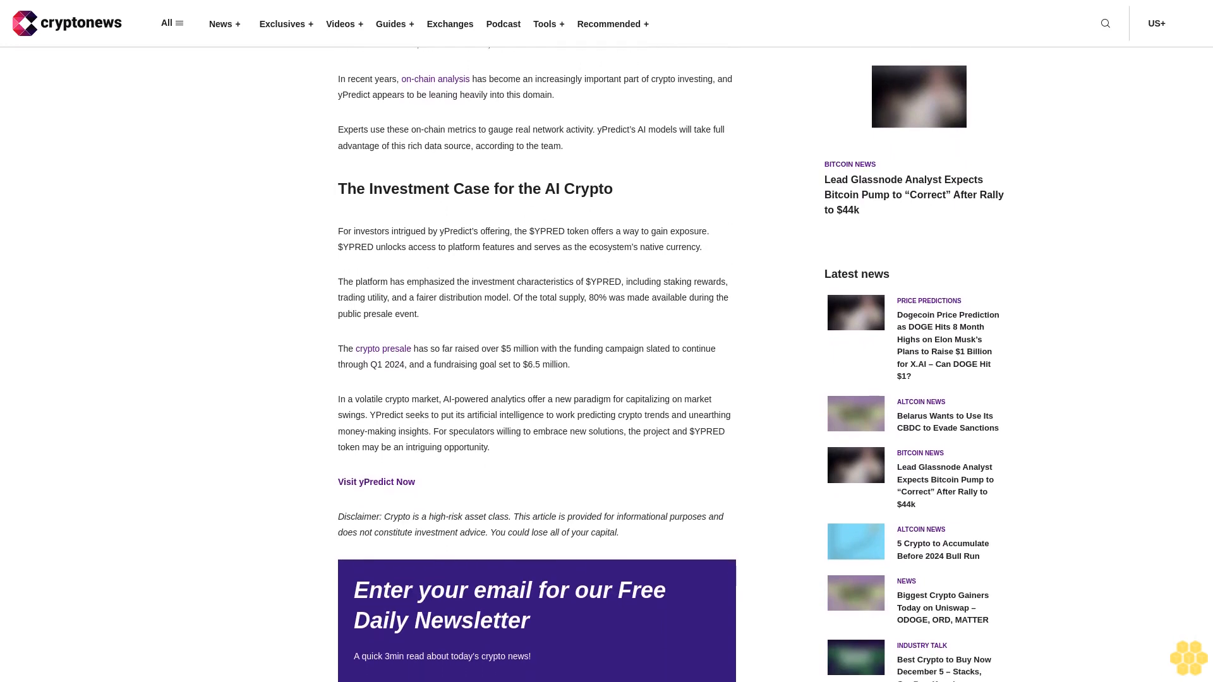
{"action": "scroll", "scroll_direction": "down", "scroll_amount": 3}
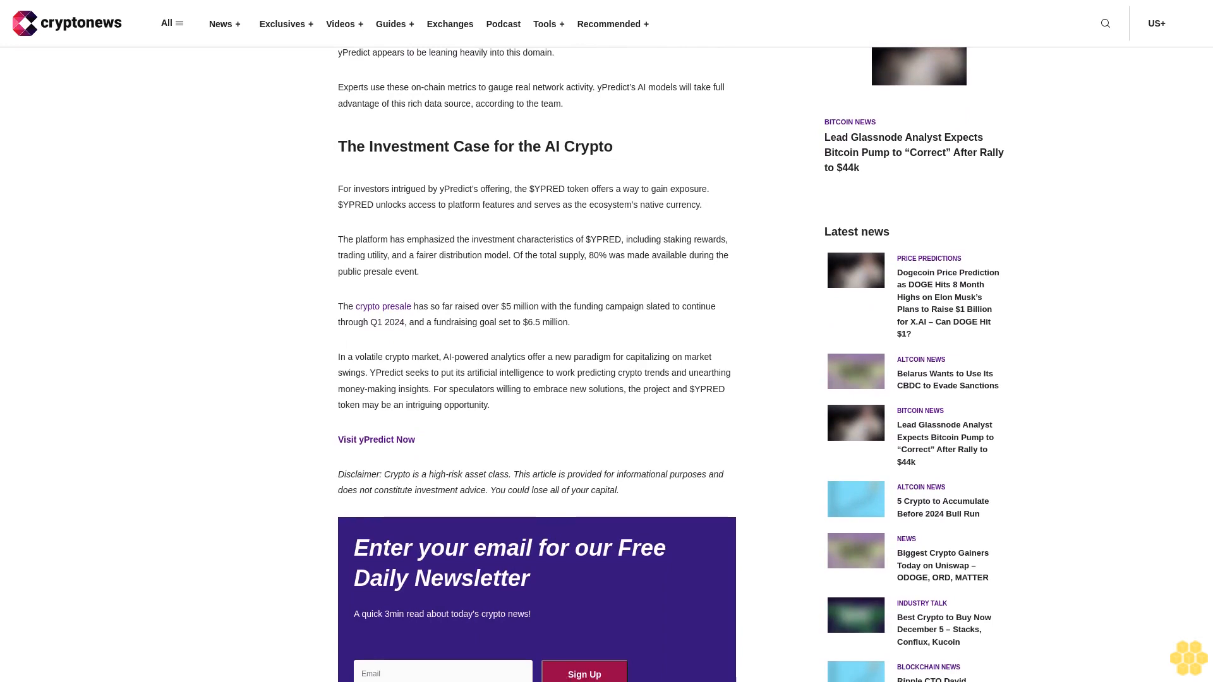
{"action": "scroll", "scroll_direction": "down", "scroll_amount": 3}
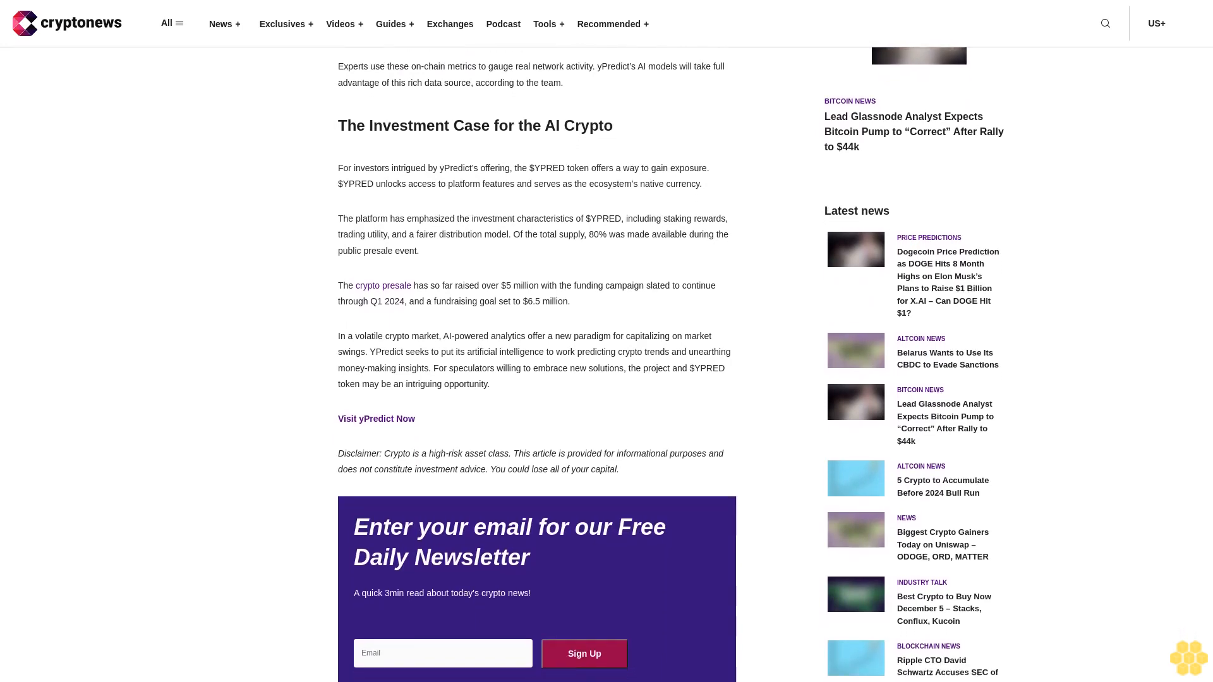
{"action": "scroll", "scroll_direction": "down", "scroll_amount": 3}
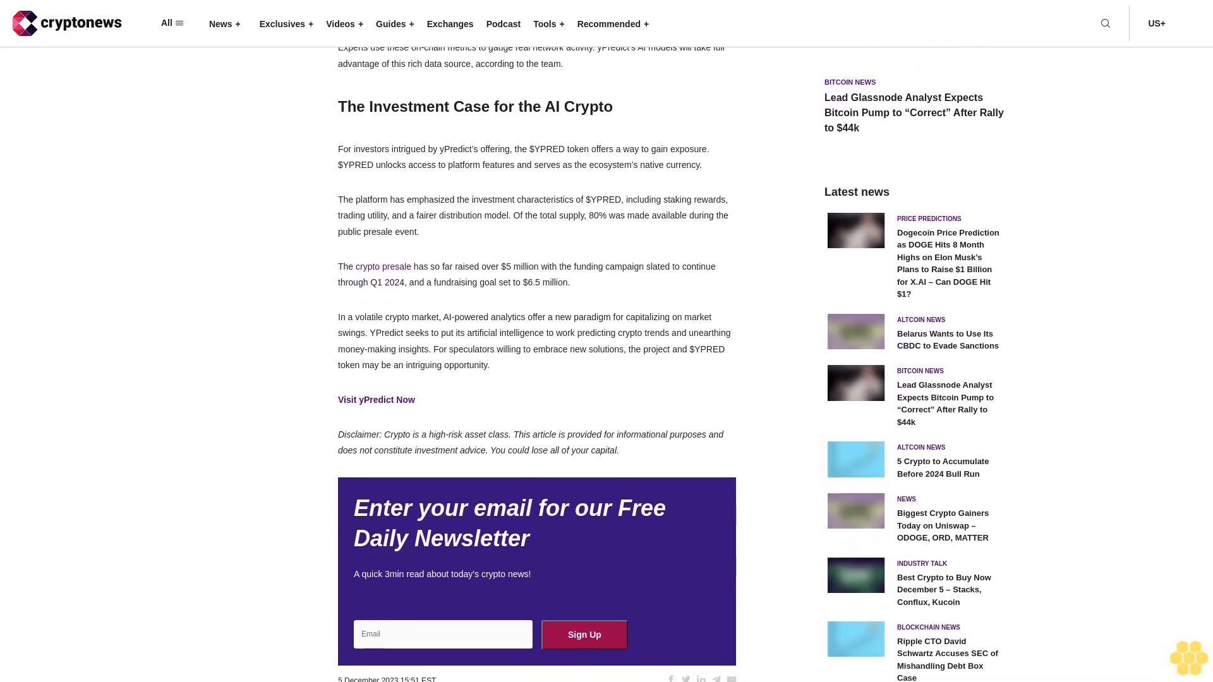